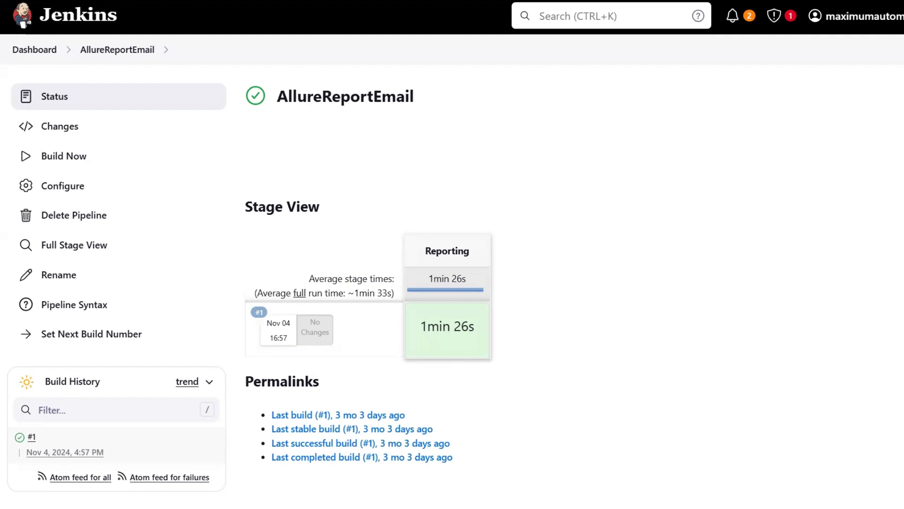
mouse_move(472, 106)
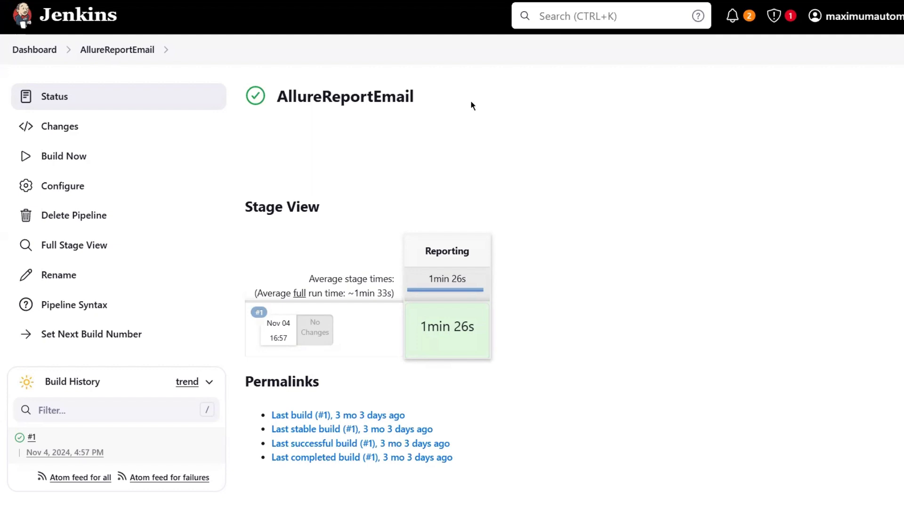
mouse_move(596, 290)
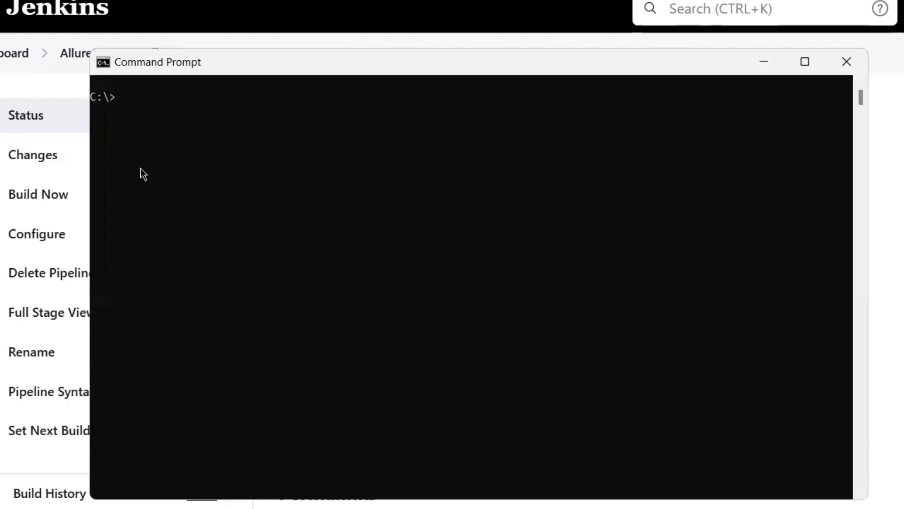
Step: Run the allure command in Command Prompt to check whether Allure is on the path
text(allure)
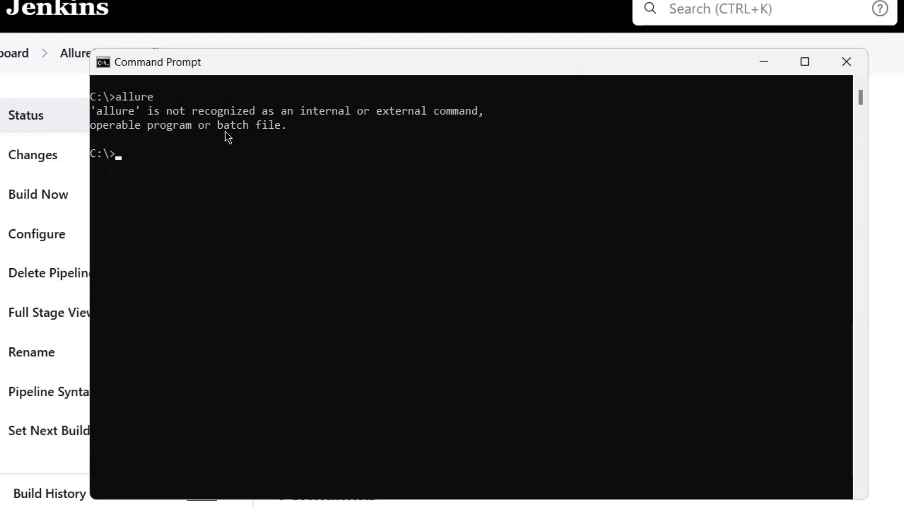
mouse_move(712, 62)
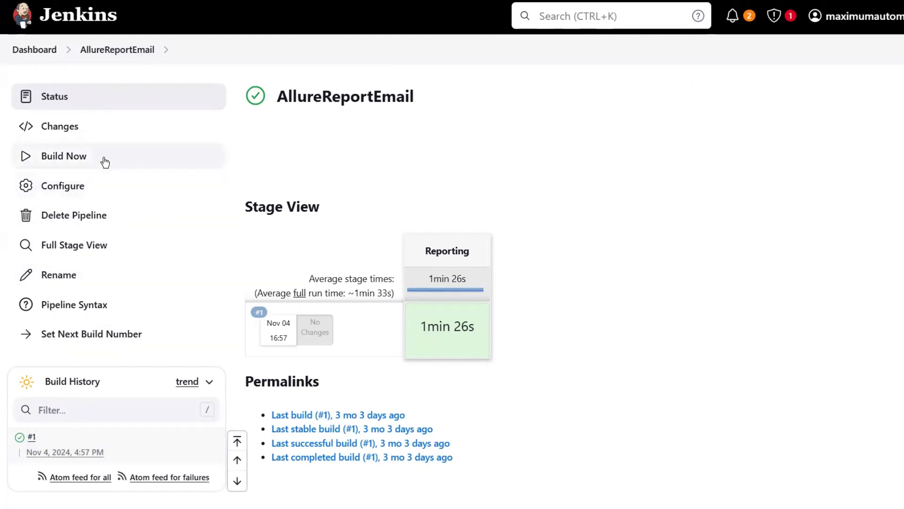
mouse_move(45, 458)
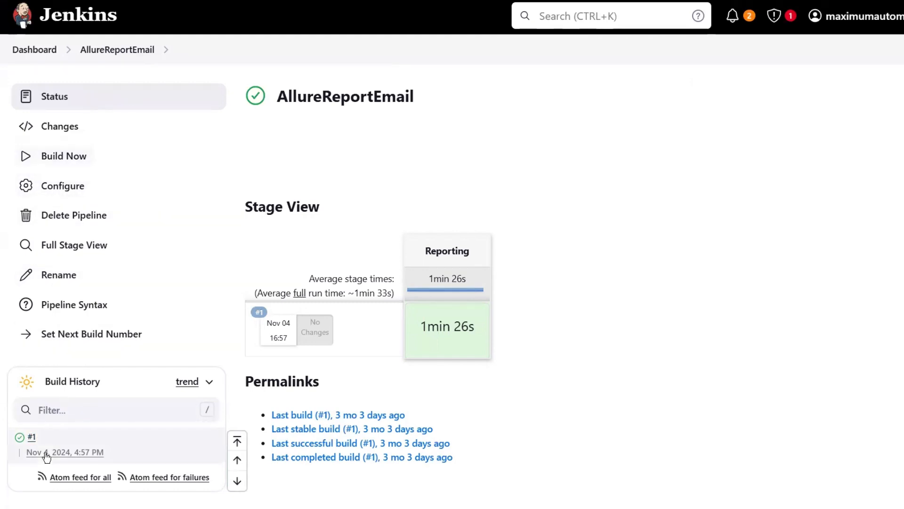
click(64, 452)
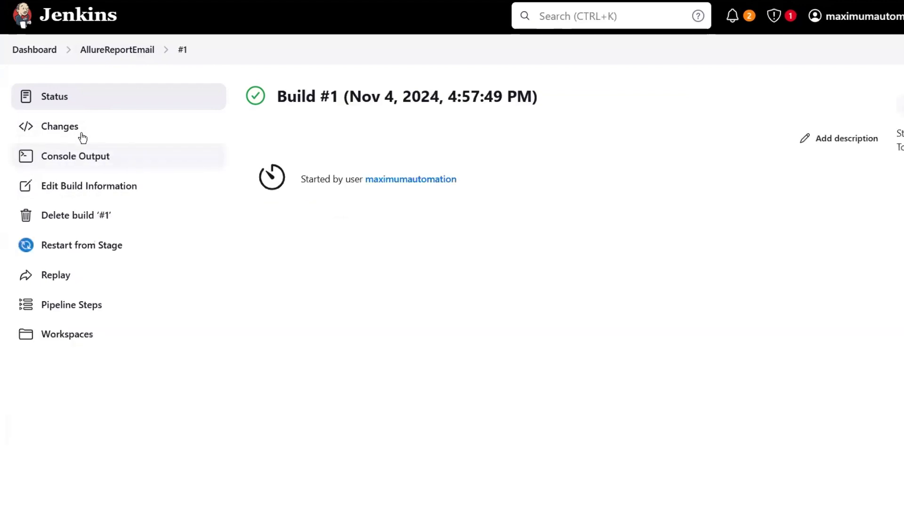
click(75, 157)
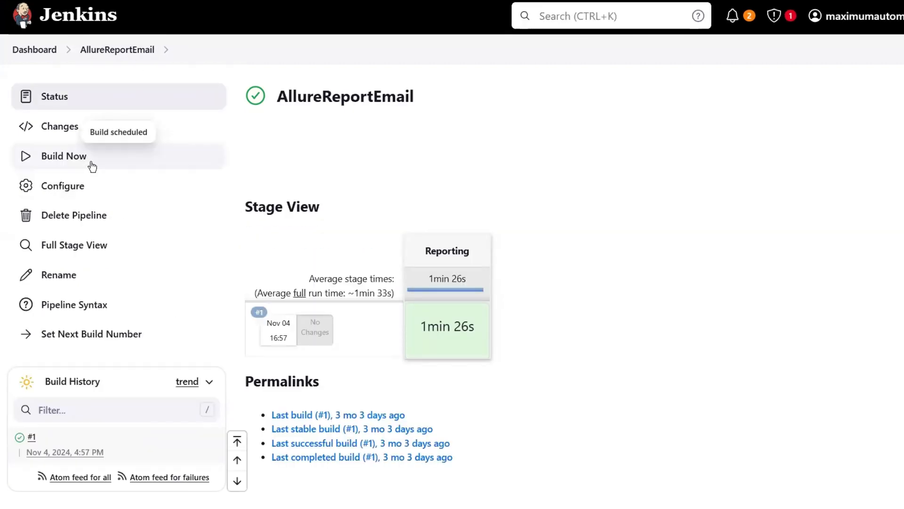
mouse_move(56, 427)
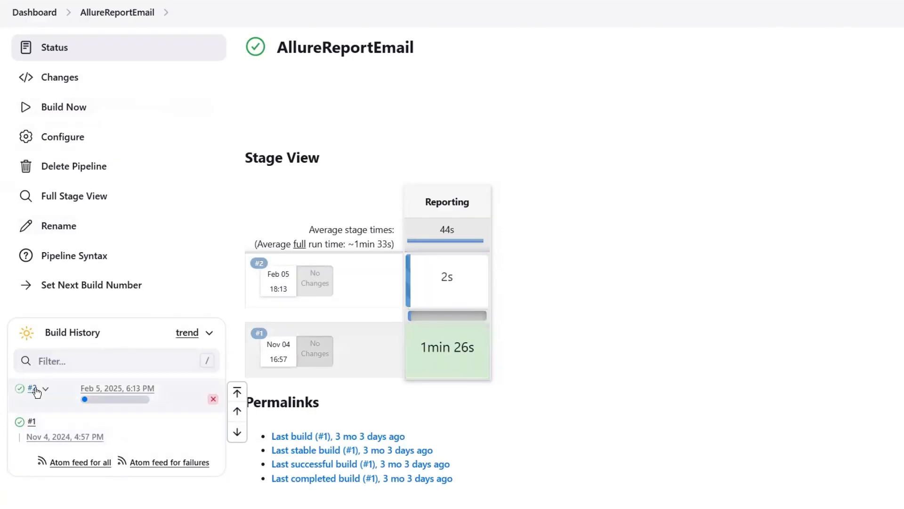
Step: Read build #2's console output showing 'allure' not recognized, then return to the dashboard
click(45, 389)
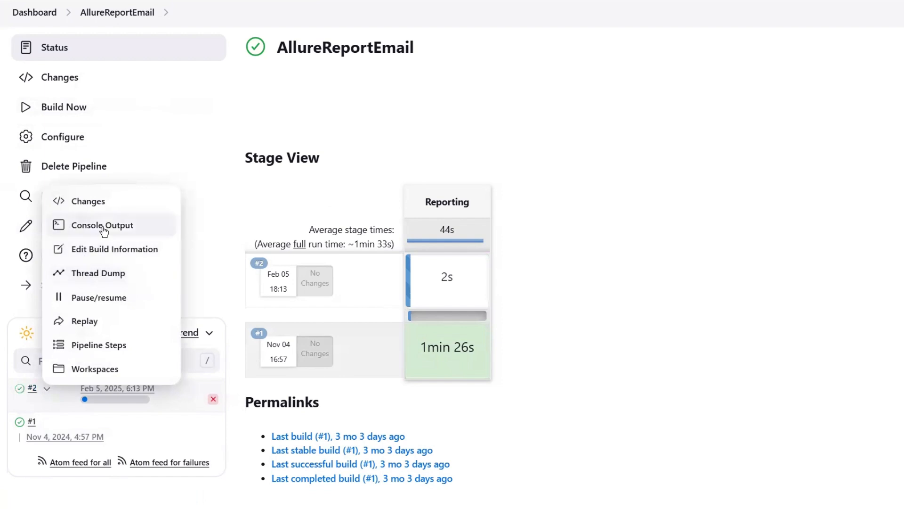
click(102, 225)
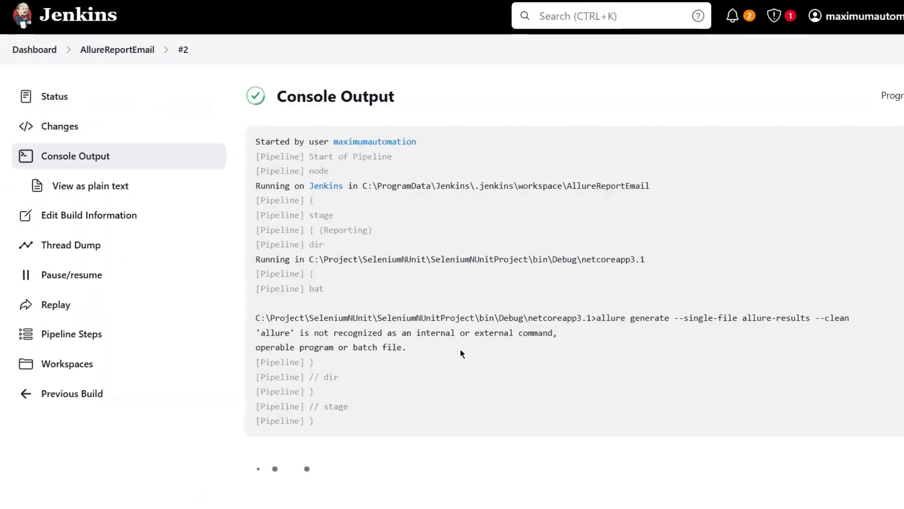
scroll(down, 3)
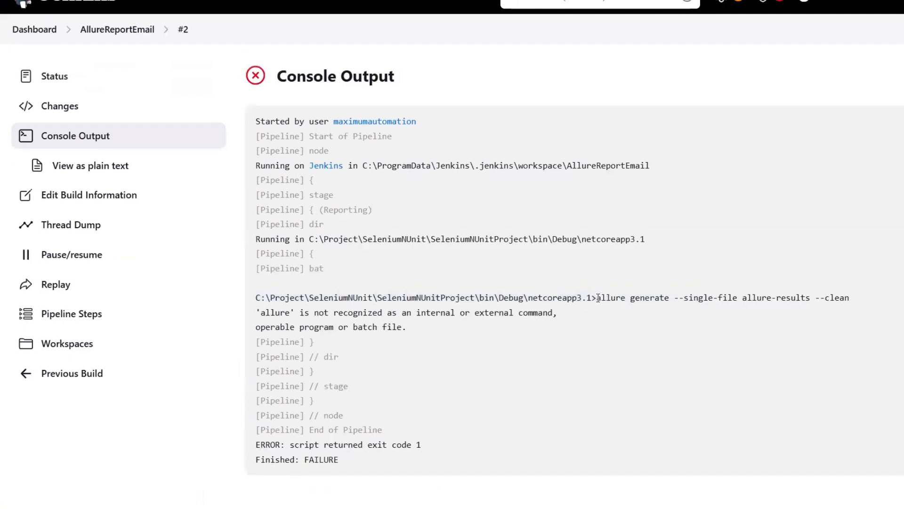
drag(597, 297, 849, 297)
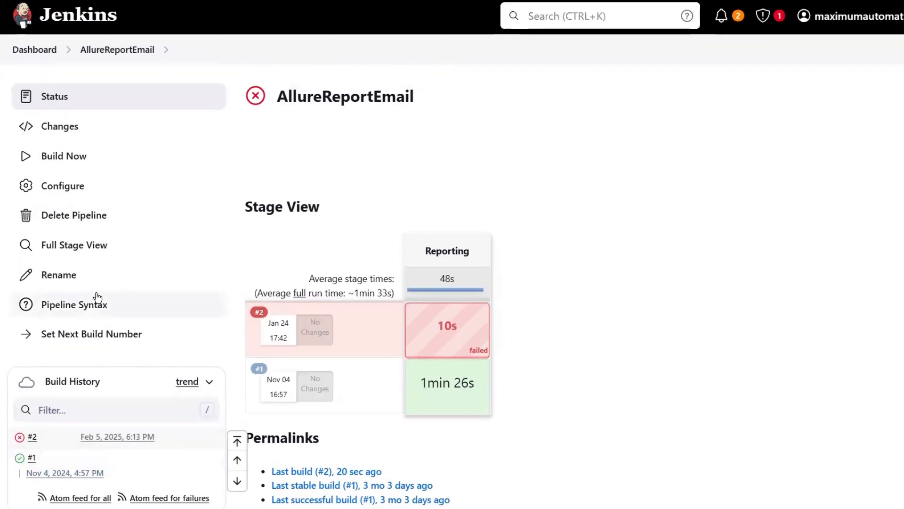
scroll(down, 3)
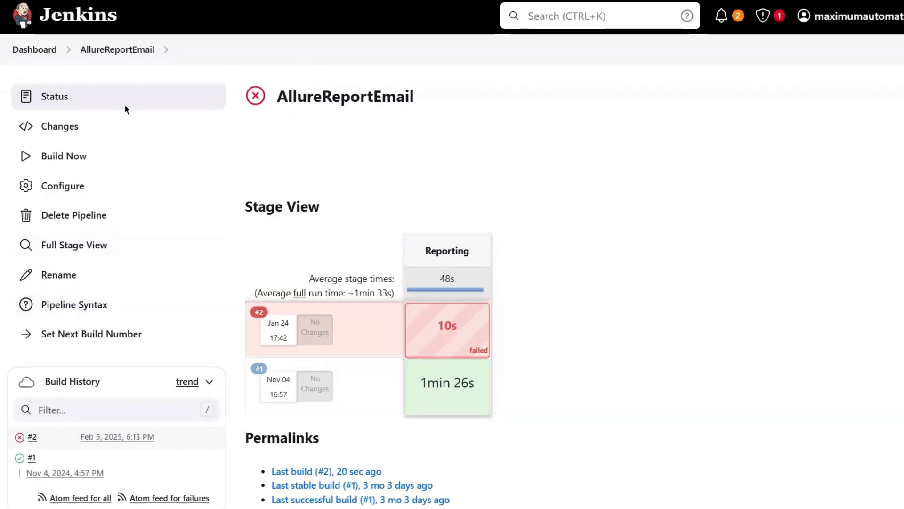
click(34, 49)
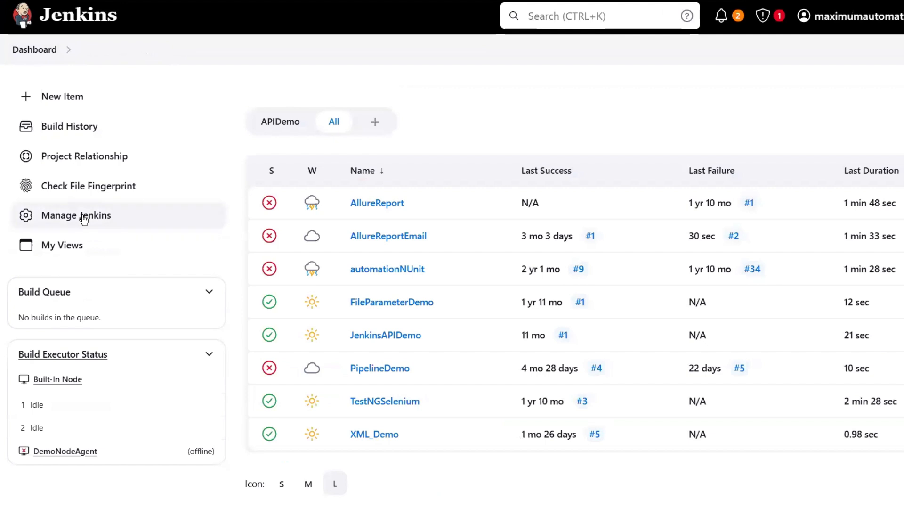
mouse_move(92, 221)
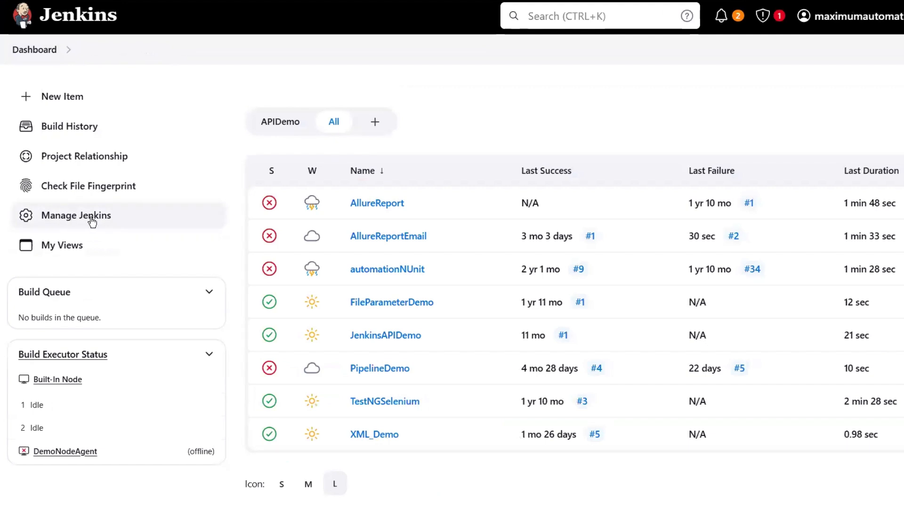
Step: Go to Manage Jenkins > Tools and scroll to the Allure Commandline installations section
click(75, 215)
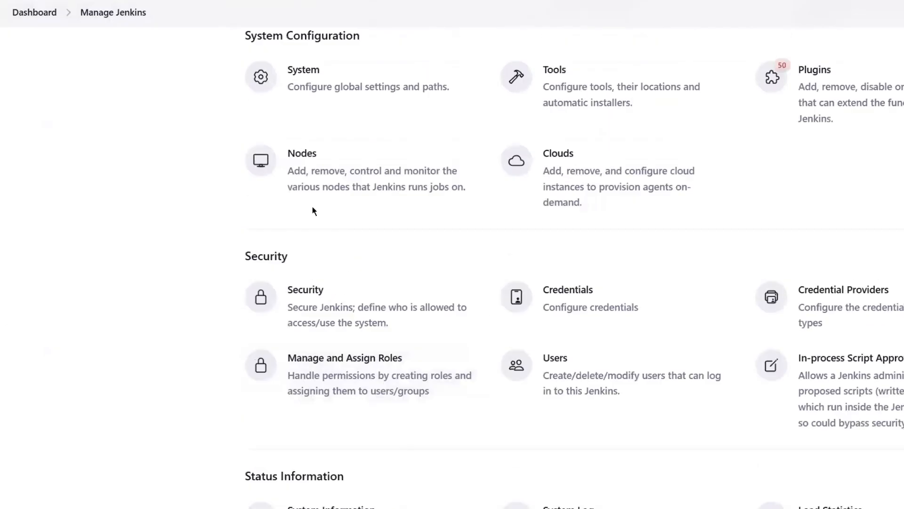
mouse_move(561, 91)
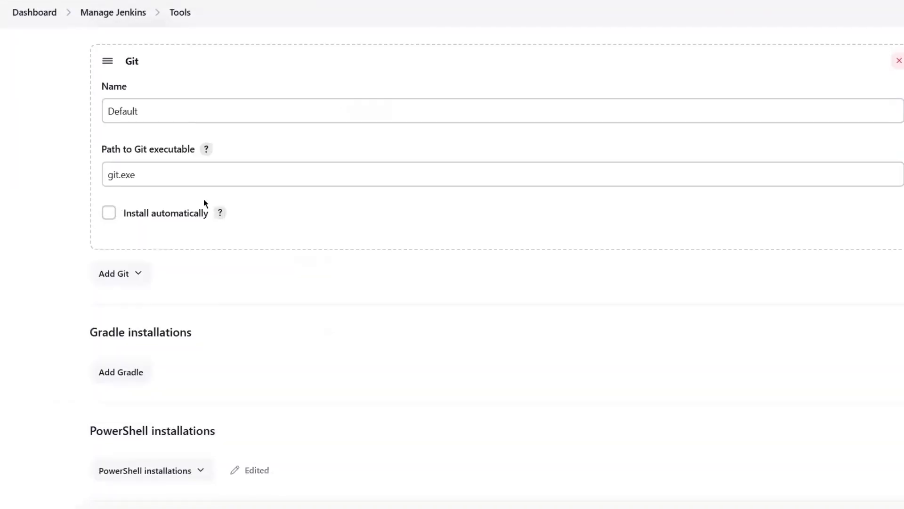
scroll(down, 3)
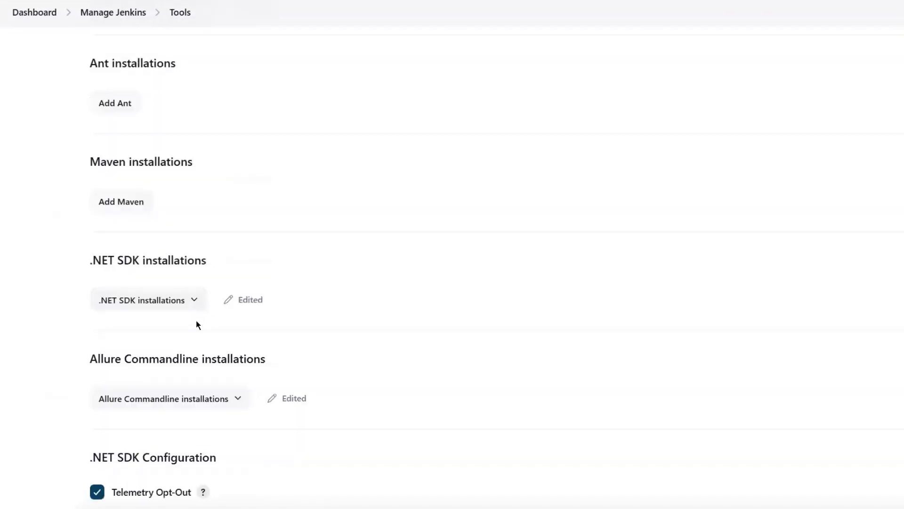
Step: Expand Allure Commandline installations and check the ALLURE_HOME installation name
click(170, 398)
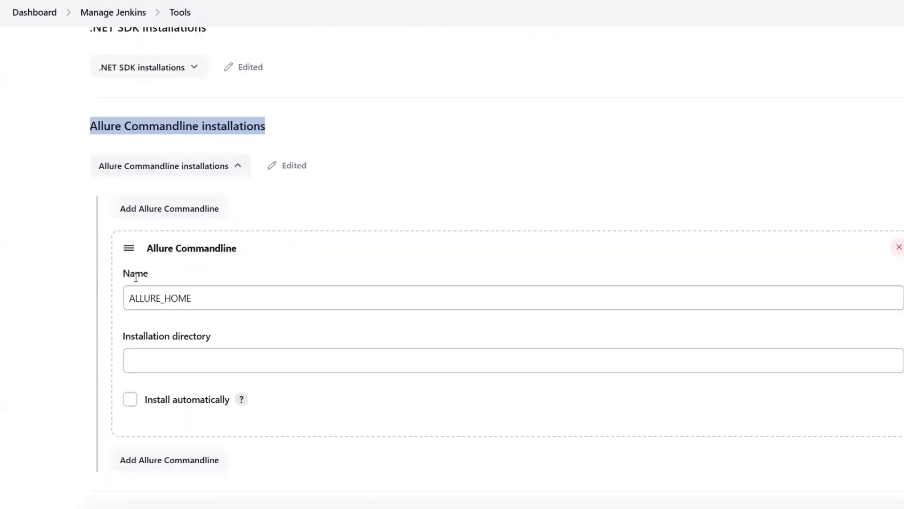
scroll(down, 3)
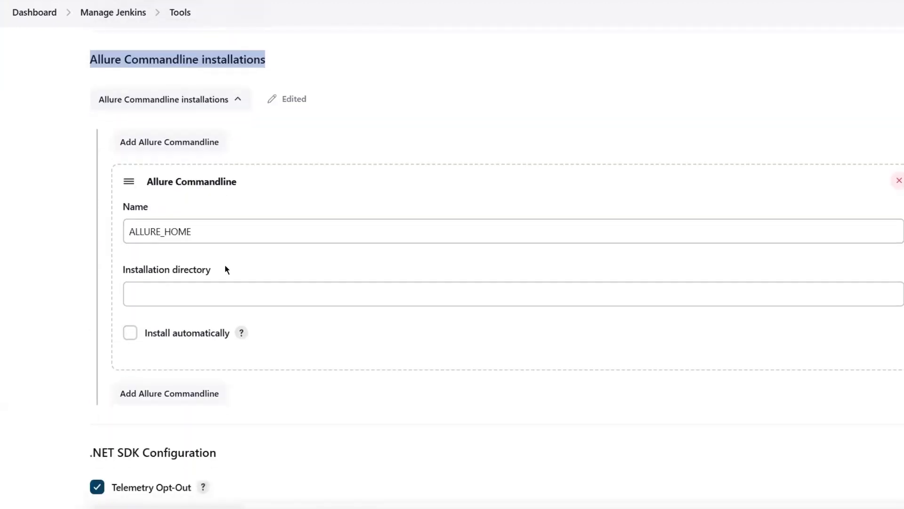
click(205, 231)
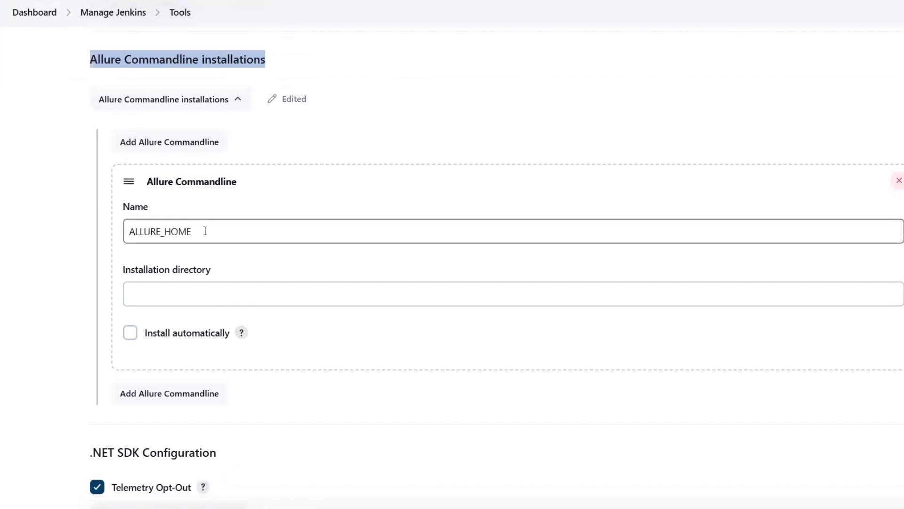
double_click(159, 232)
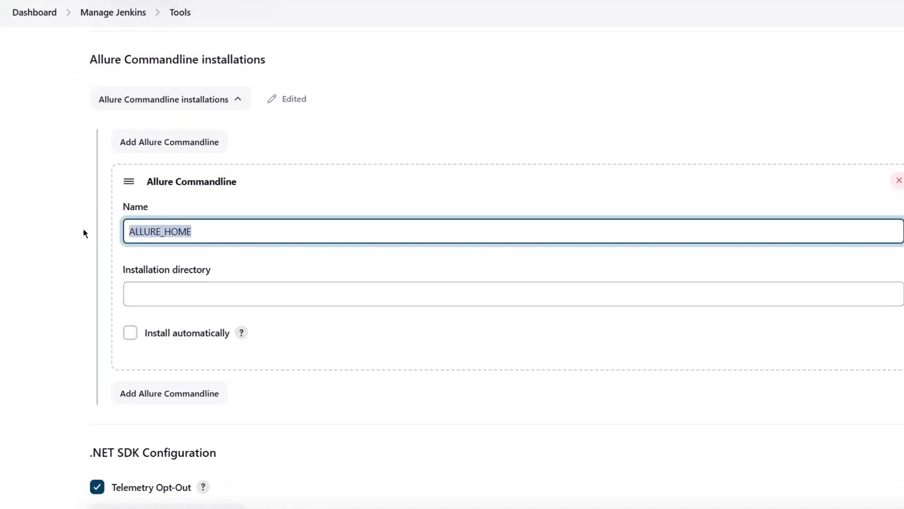
mouse_move(110, 229)
text(C:)
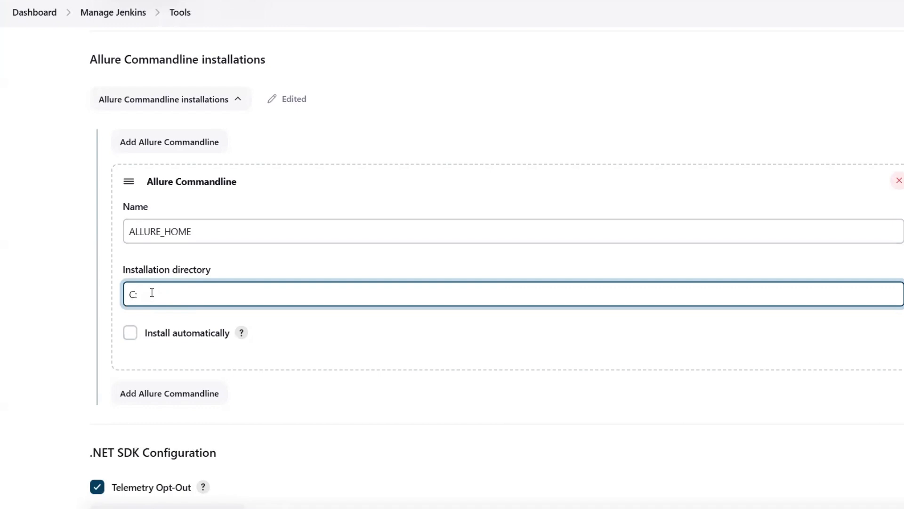
Step: Enter an \Allure path in the installation directory, then clear it so it stays blank
text(\Allure\bi)
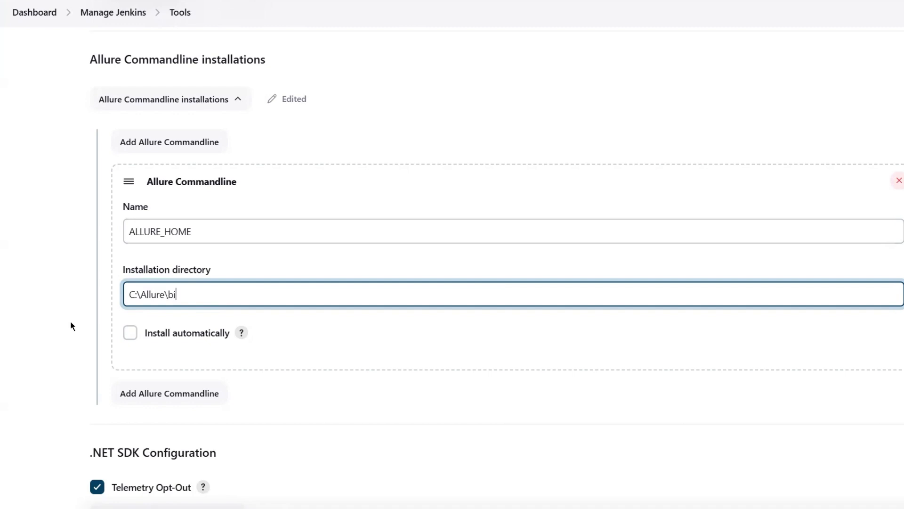
text(n\)
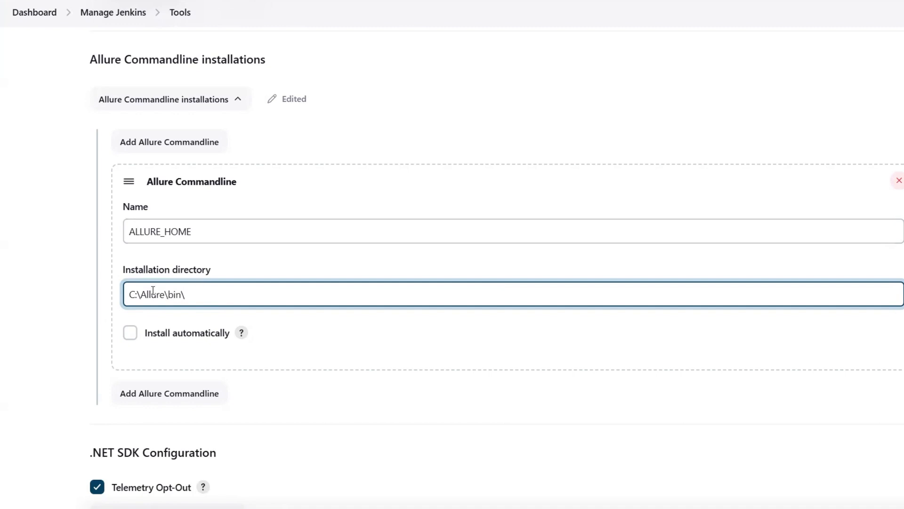
triple_click(156, 294)
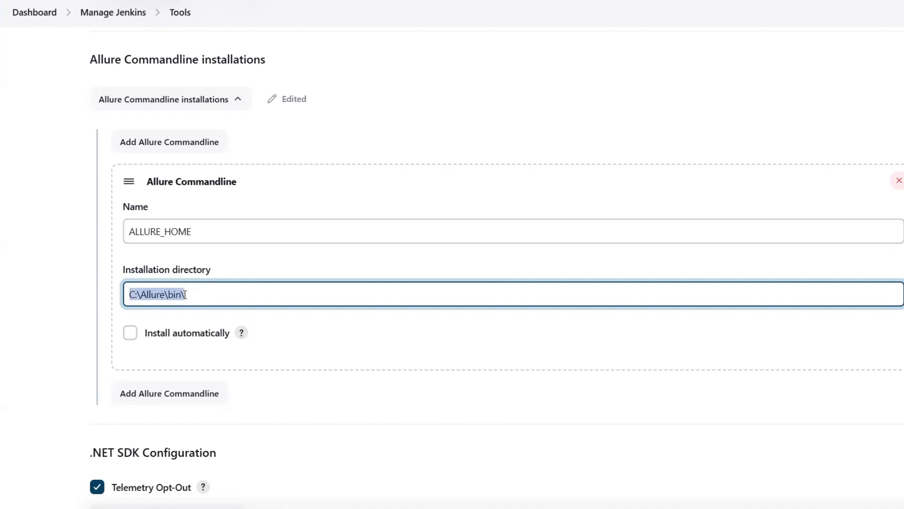
key(Delete)
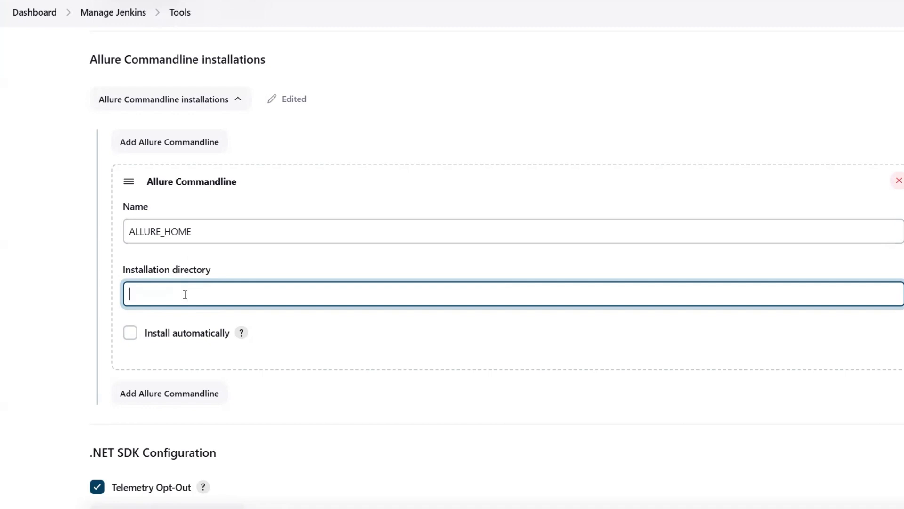
mouse_move(163, 269)
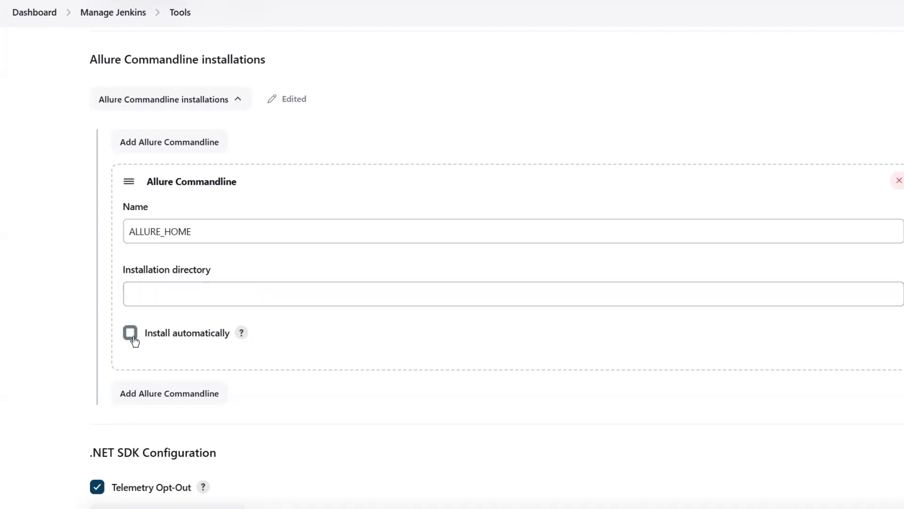
Step: Enable Install automatically for ALLURE_HOME and show the Add Installer source choices
click(130, 333)
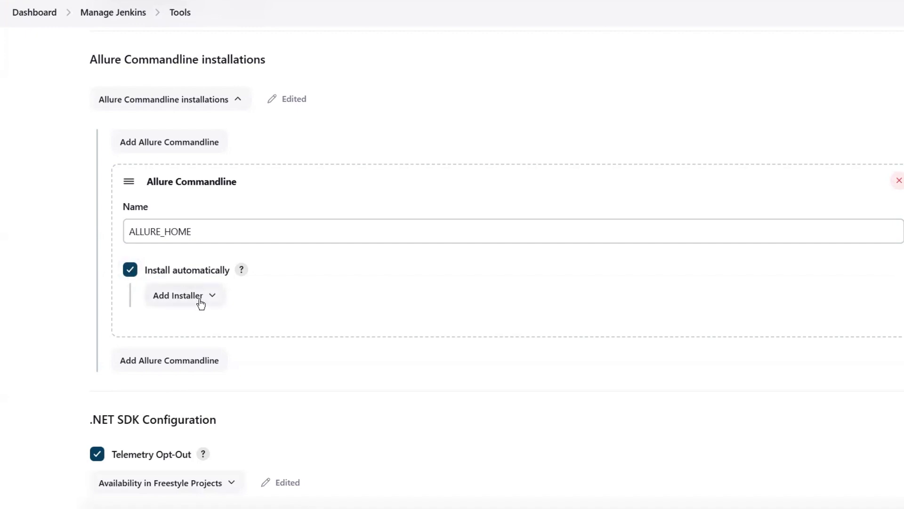
click(184, 295)
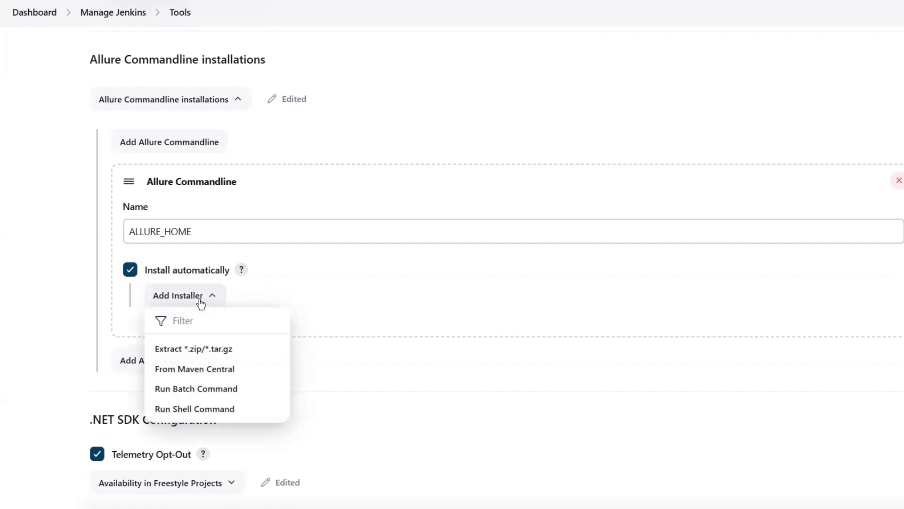
mouse_move(200, 351)
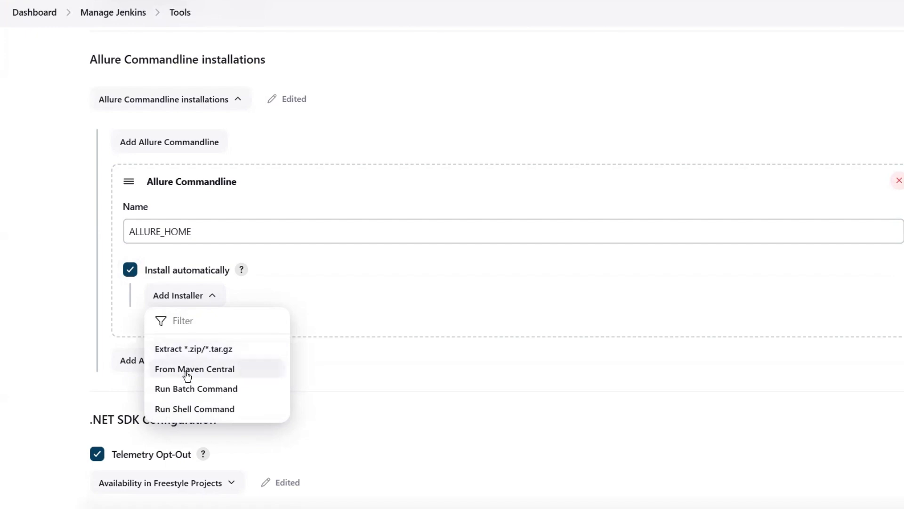
mouse_move(195, 393)
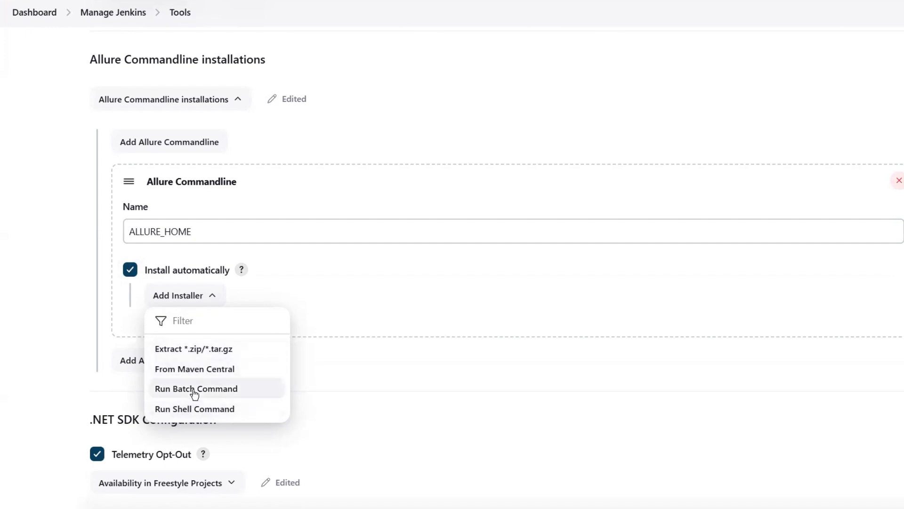
mouse_move(175, 372)
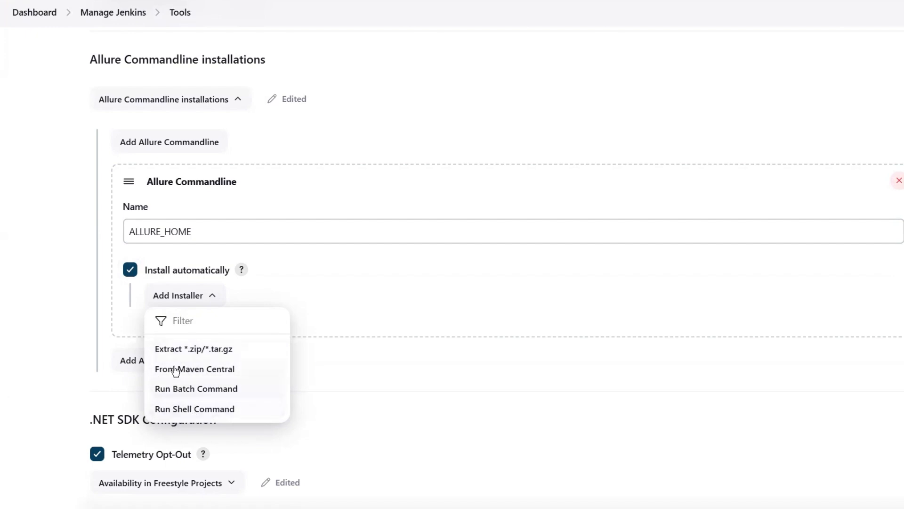
mouse_move(199, 358)
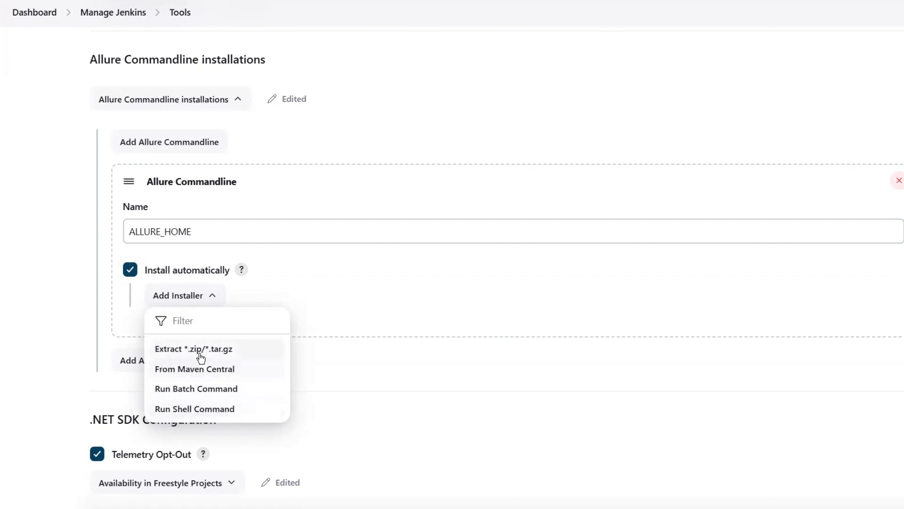
mouse_move(200, 352)
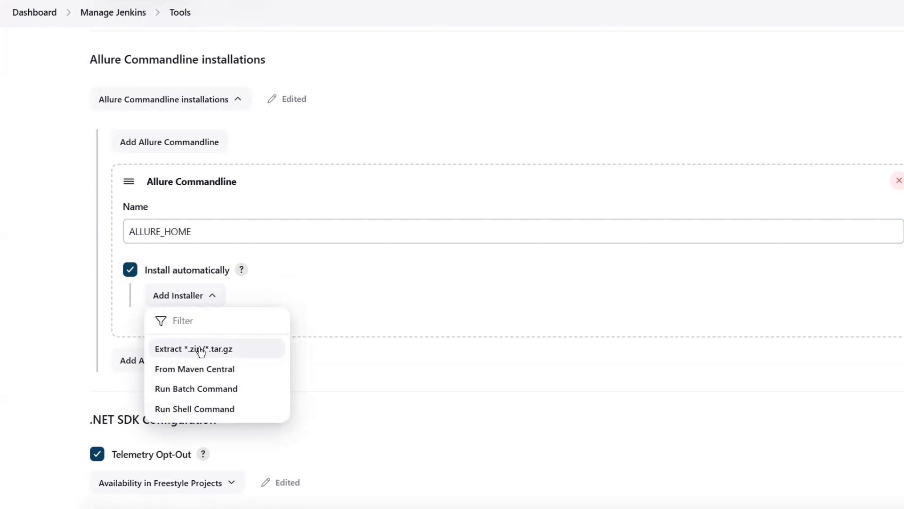
mouse_move(207, 360)
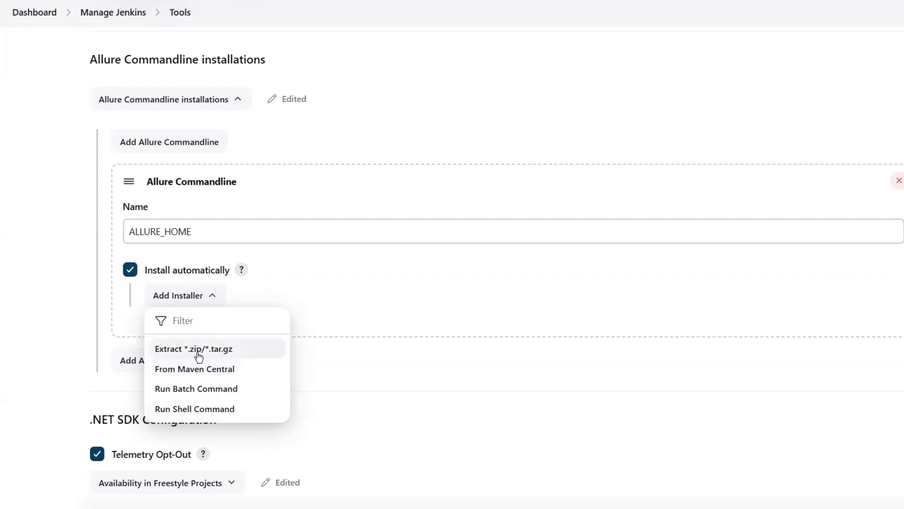
mouse_move(214, 356)
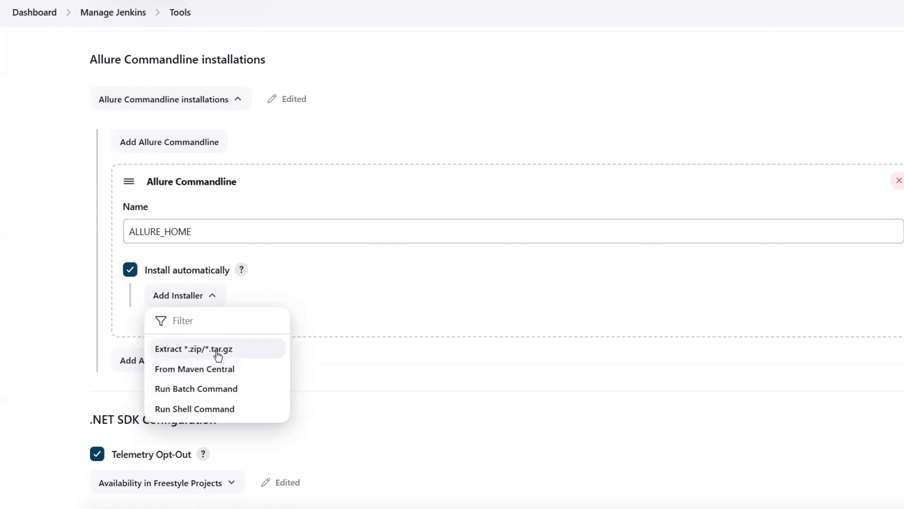
mouse_move(197, 375)
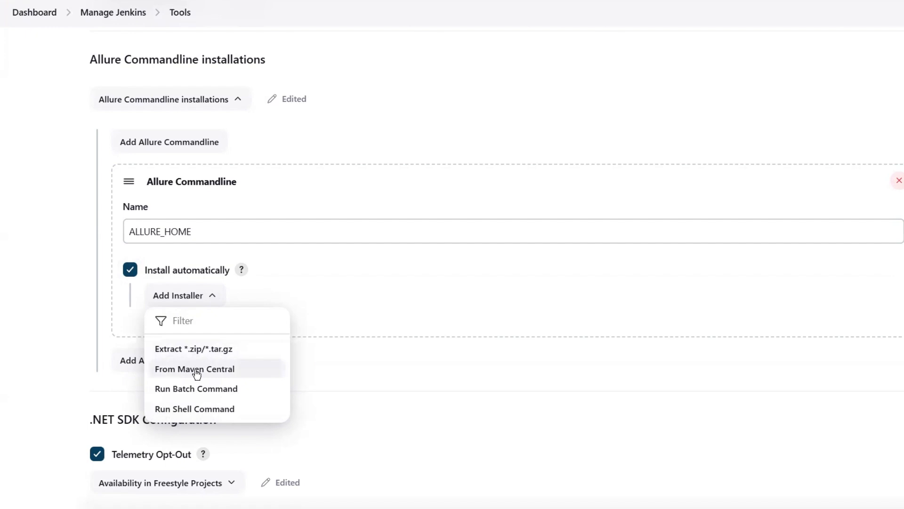
mouse_move(191, 406)
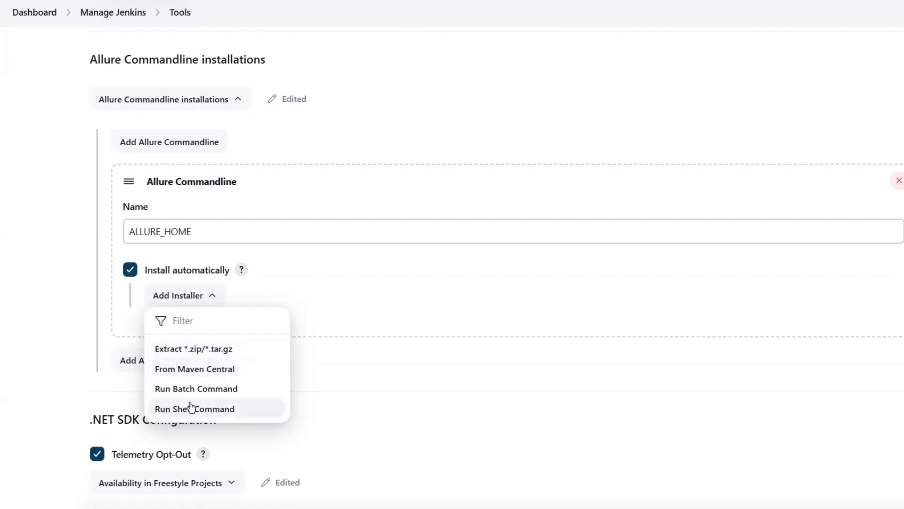
mouse_move(195, 417)
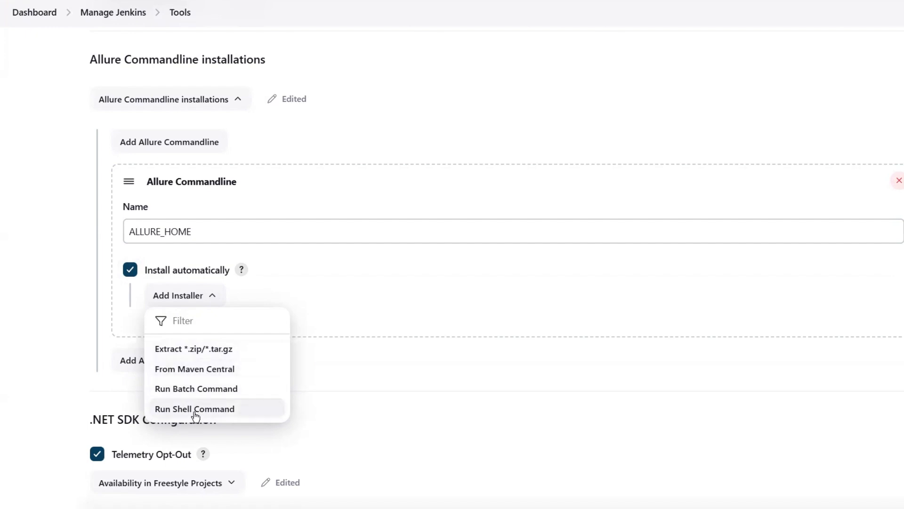
mouse_move(207, 368)
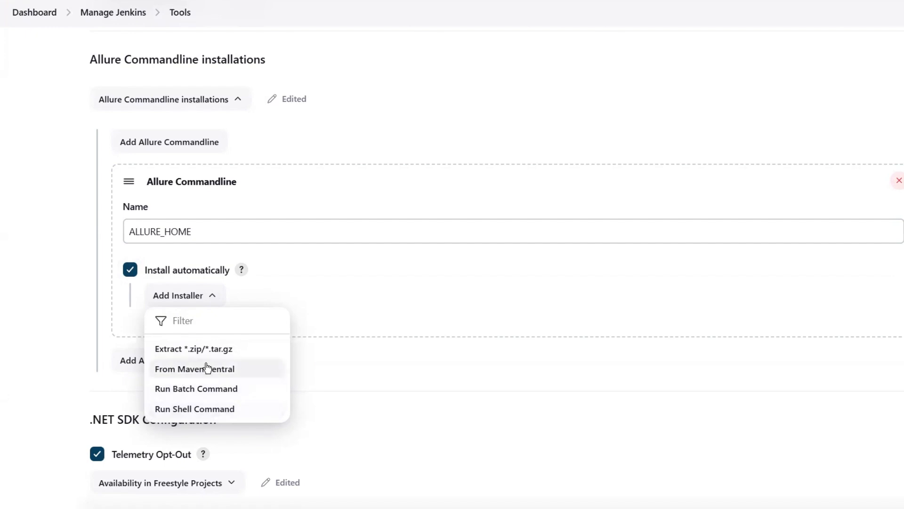
mouse_move(194, 364)
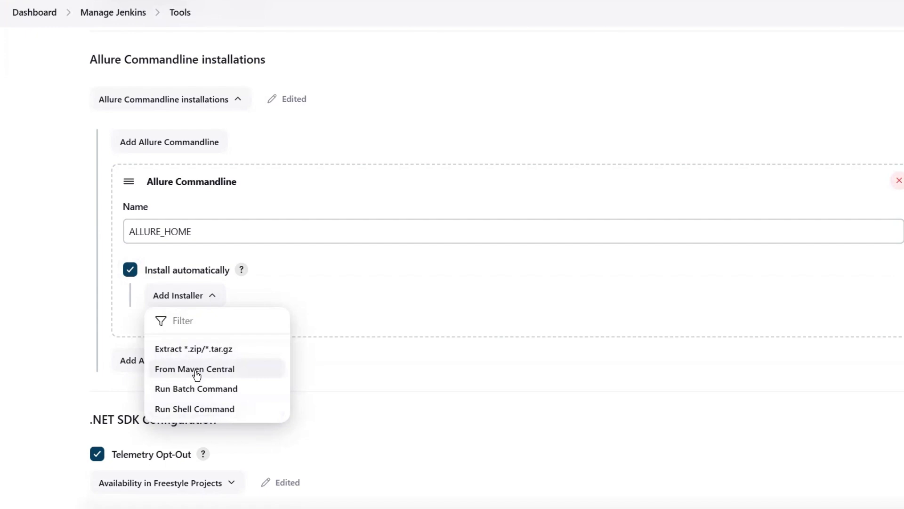
click(194, 369)
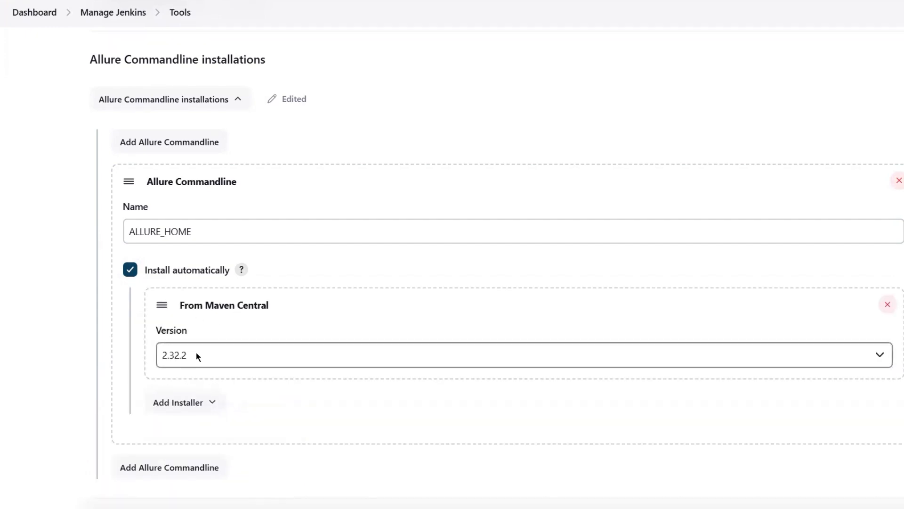
click(517, 360)
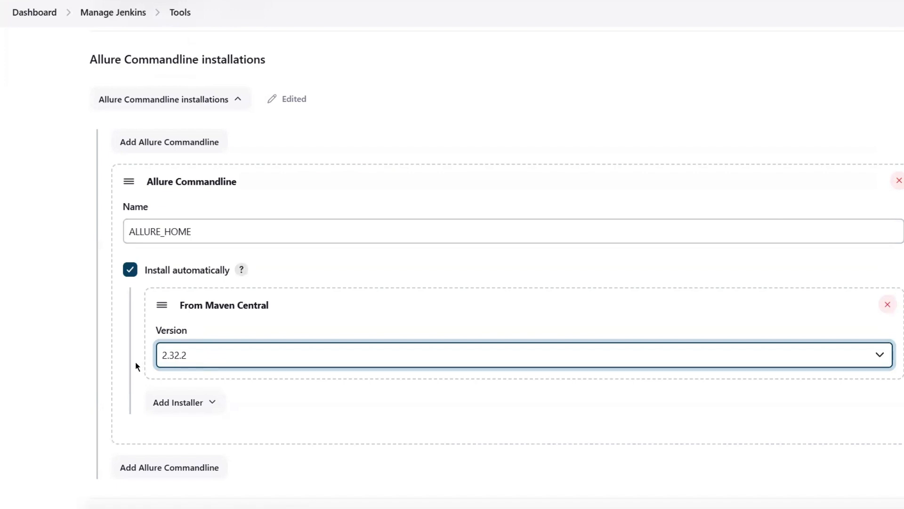
scroll(down, 3)
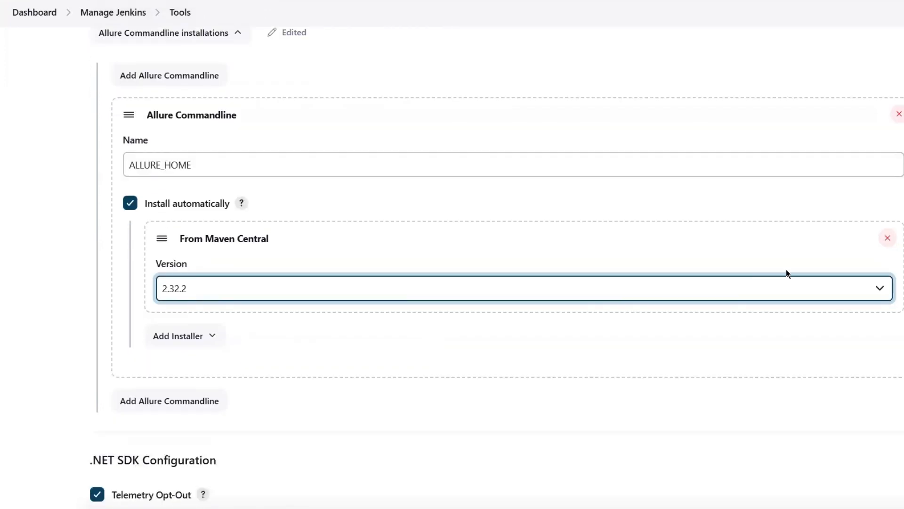
mouse_move(209, 301)
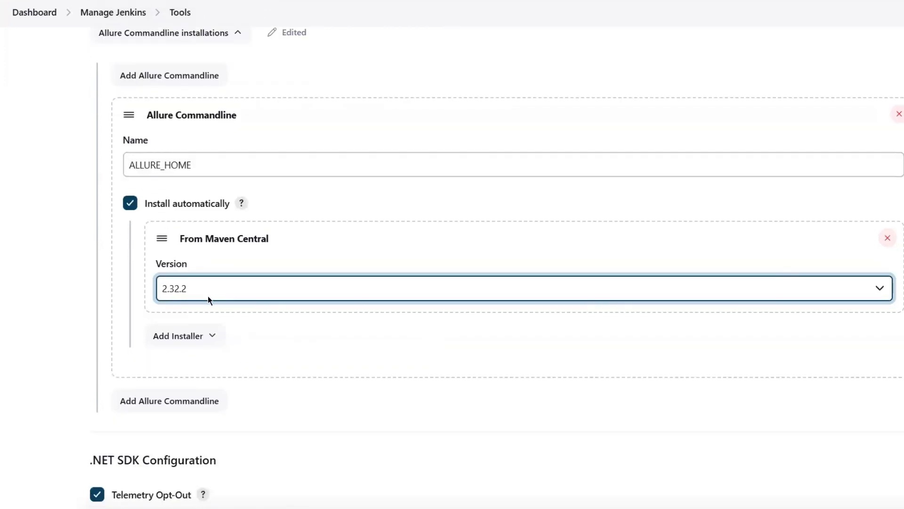
click(887, 237)
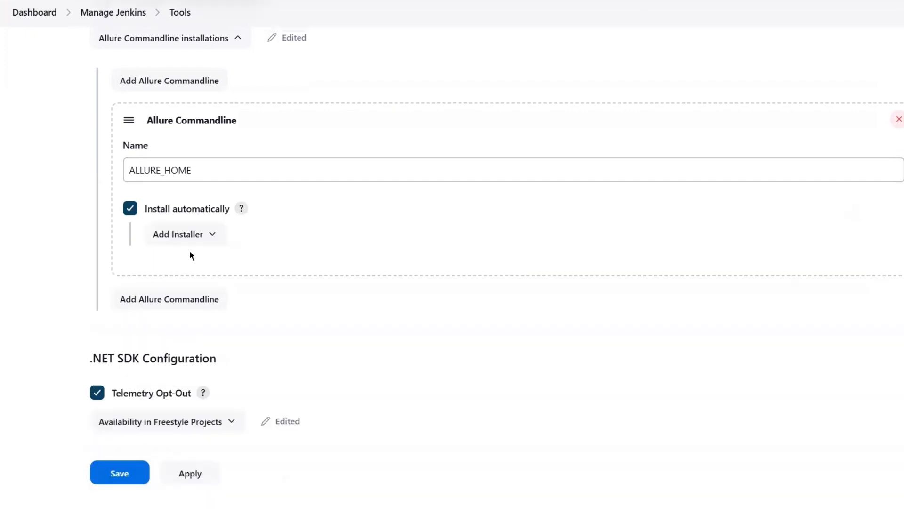
click(179, 234)
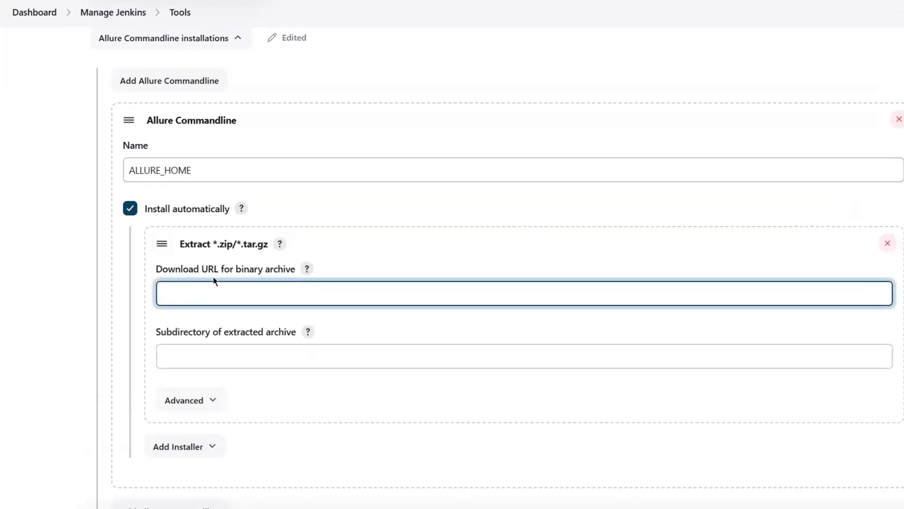
click(193, 305)
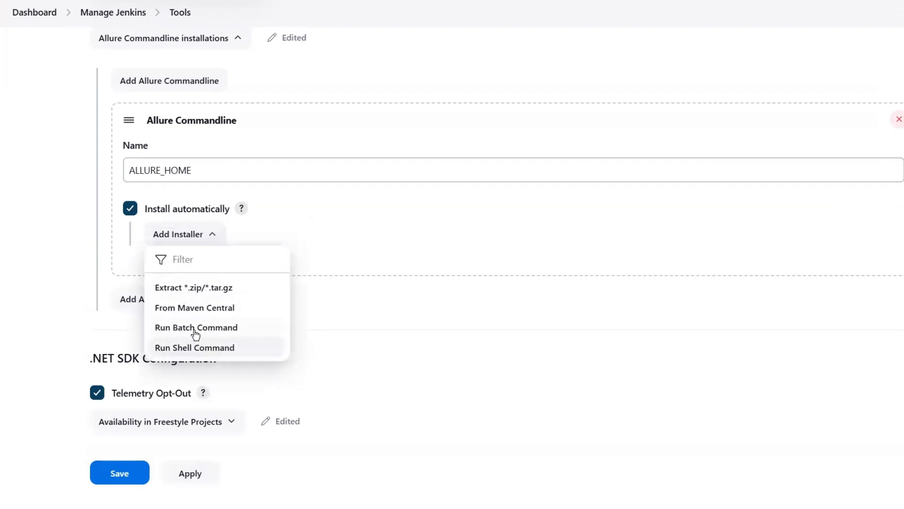
click(196, 328)
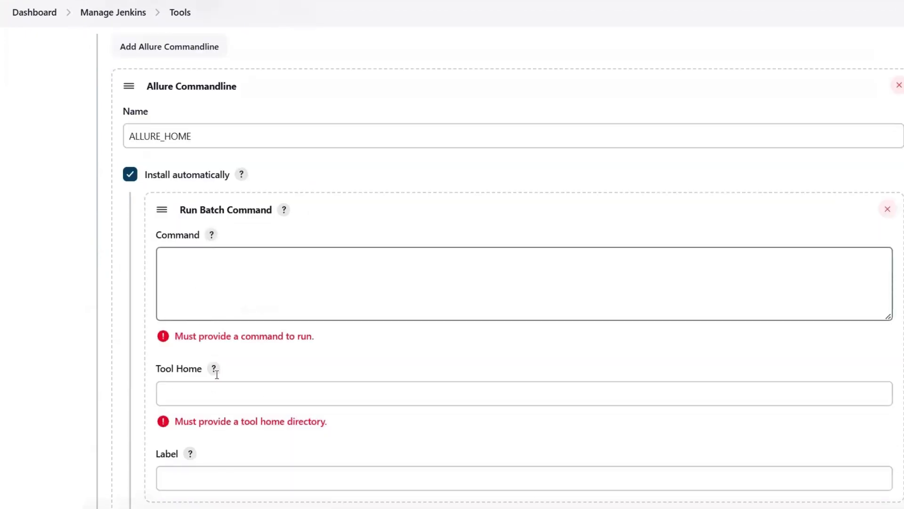
scroll(down, 3)
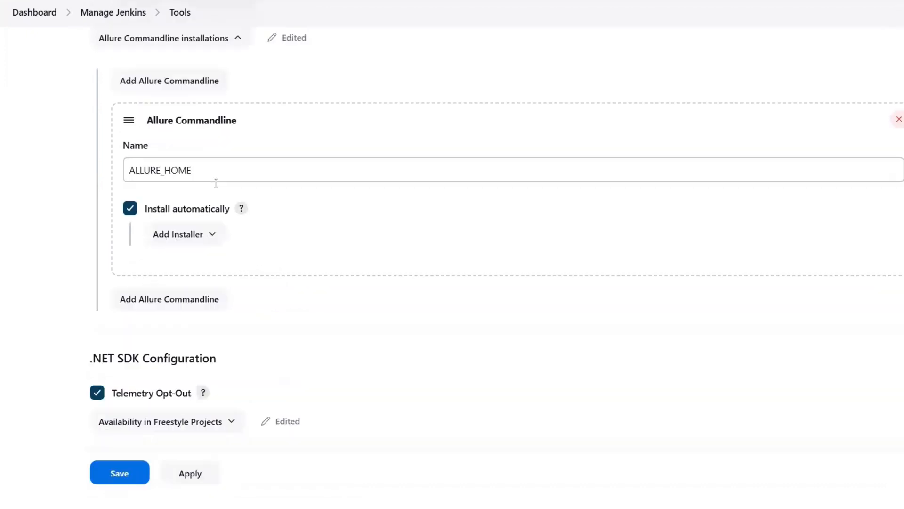
Step: Add a Maven Central installer for ALLURE_HOME, keeping version 2.32.2
click(179, 233)
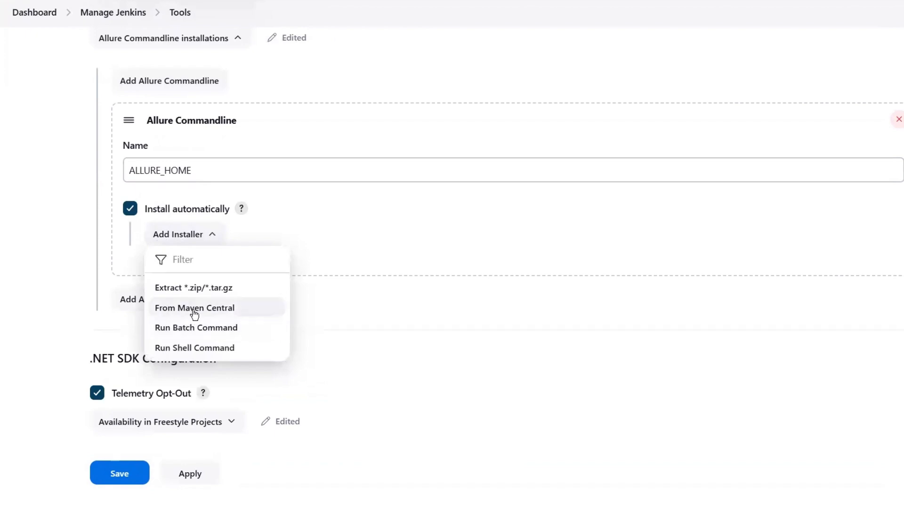
click(194, 307)
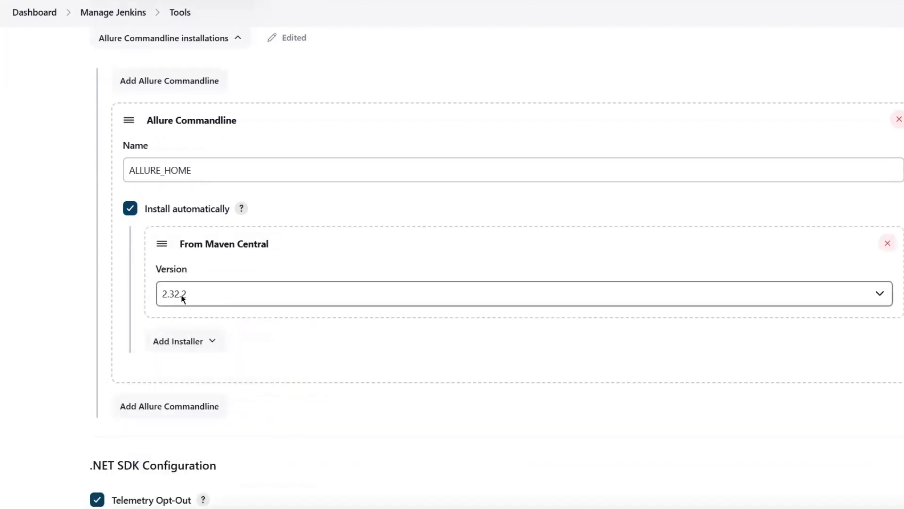
mouse_move(193, 296)
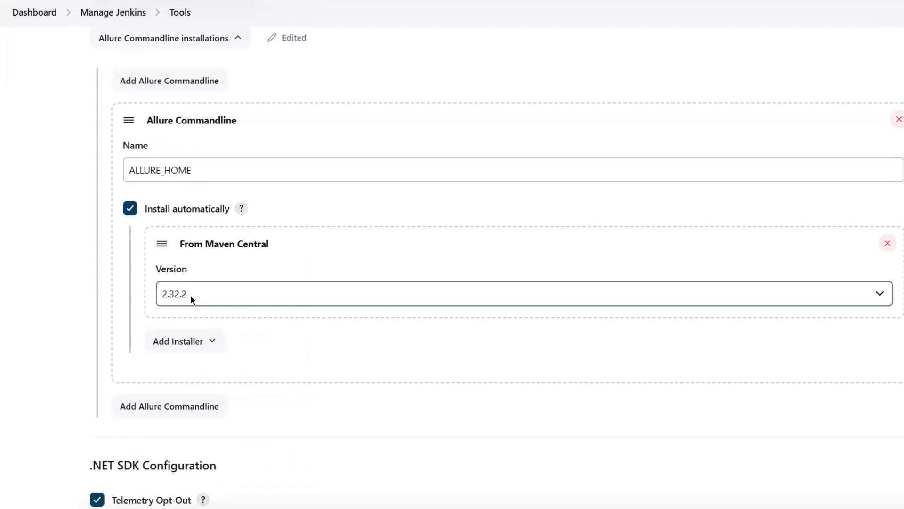
scroll(down, 3)
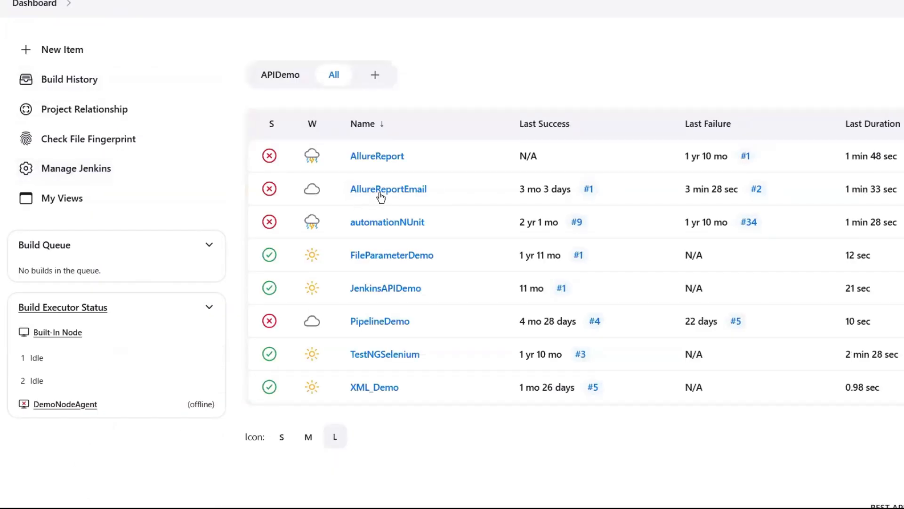
Step: Run AllureReportEmail build #3, see it fail on 'allure' not recognized, and return to the job page
click(388, 189)
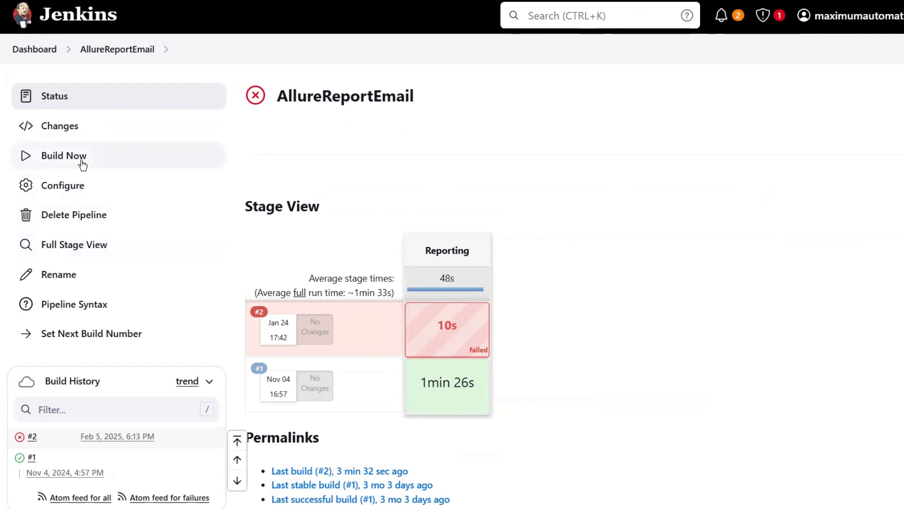
mouse_move(72, 162)
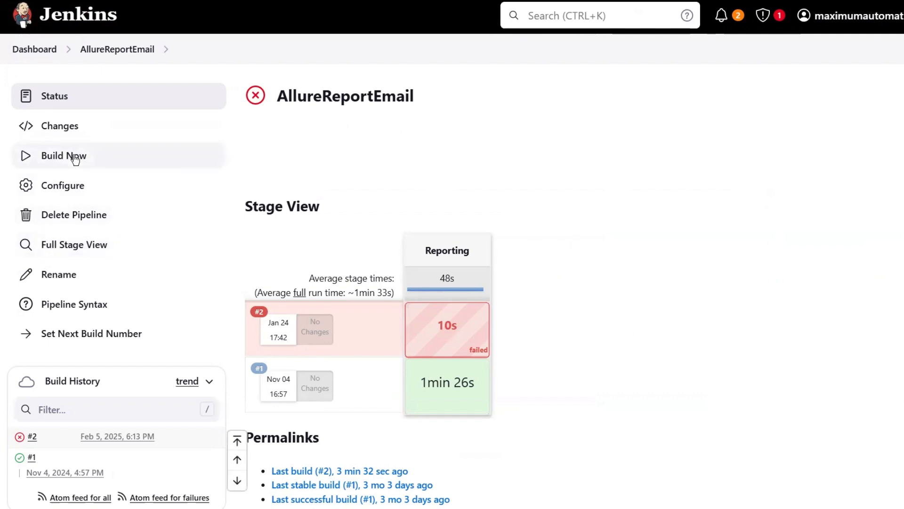
mouse_move(88, 162)
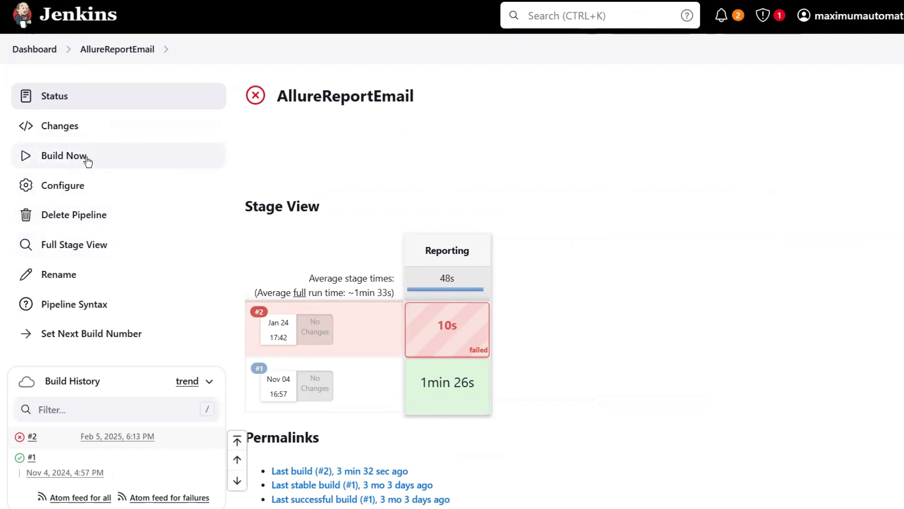
click(64, 155)
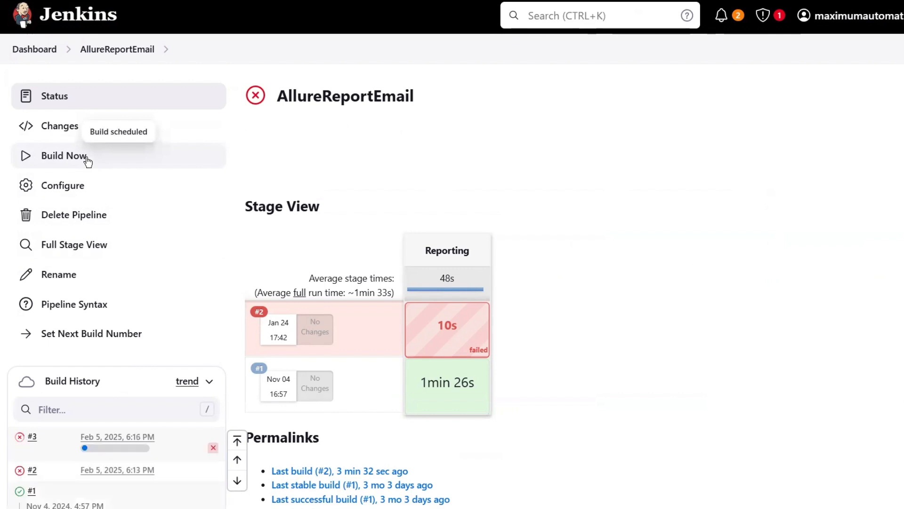
click(64, 156)
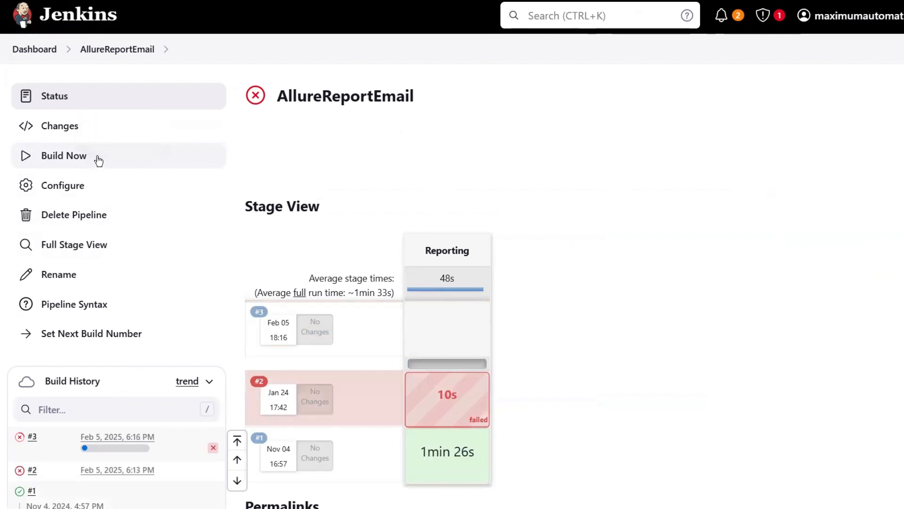
mouse_move(45, 440)
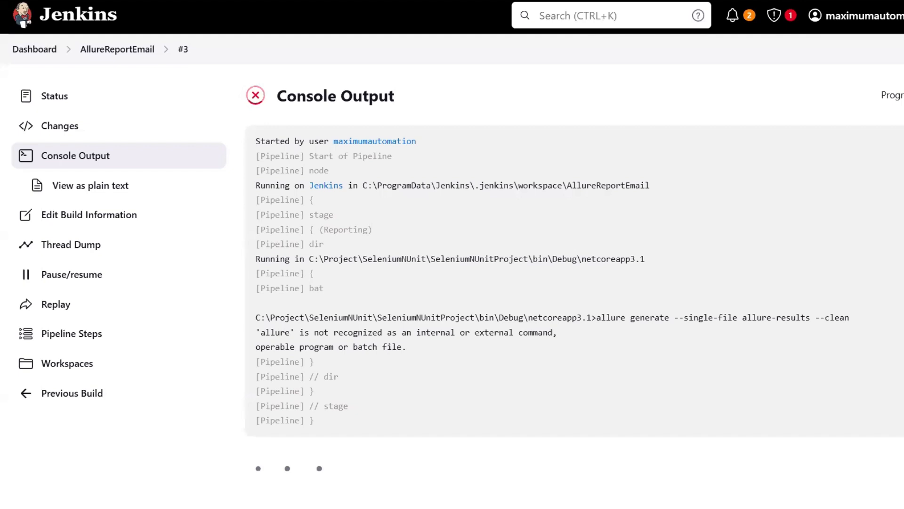
click(117, 49)
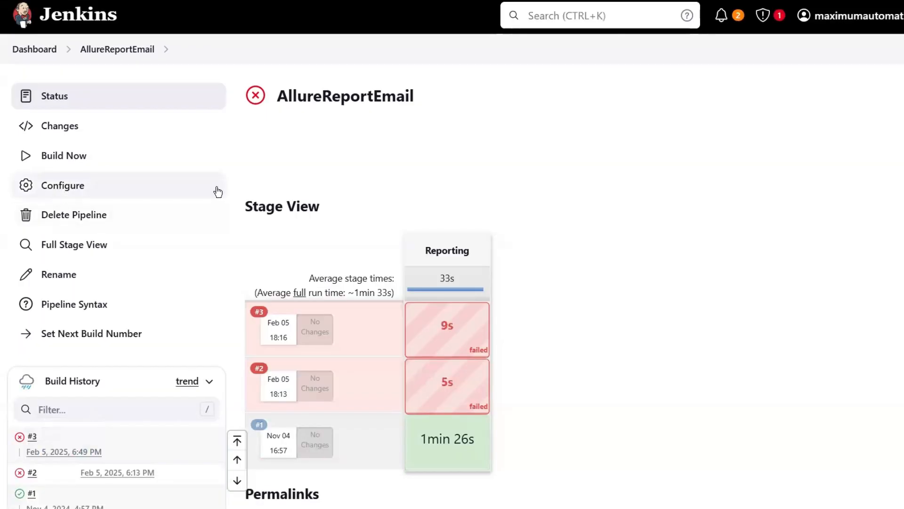
click(62, 185)
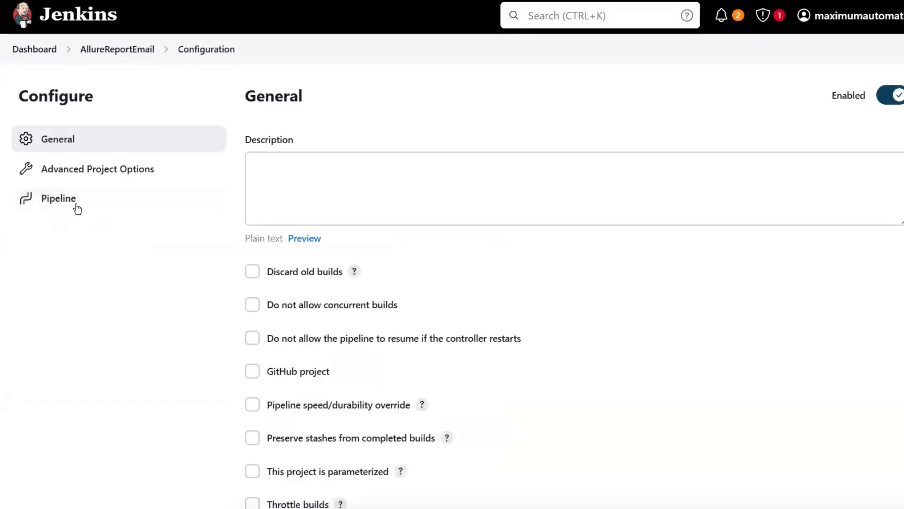
click(58, 198)
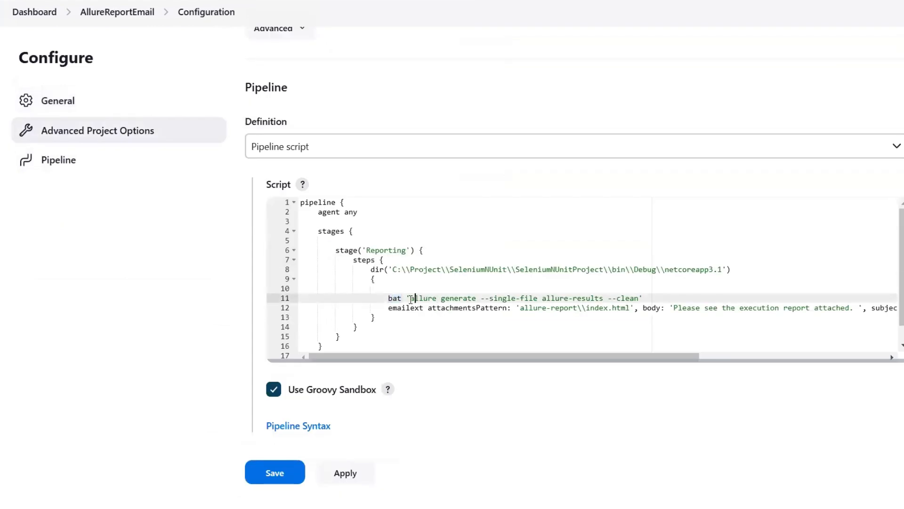
drag(409, 298, 637, 299)
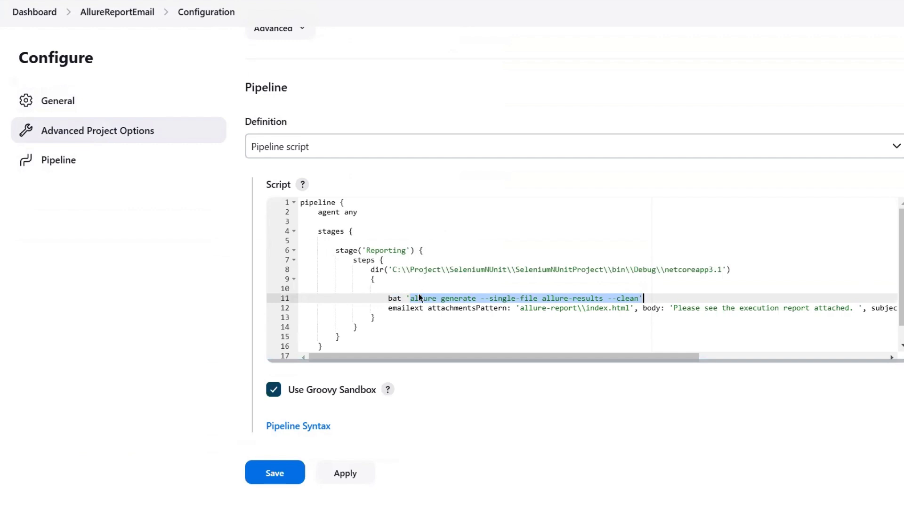
click(413, 298)
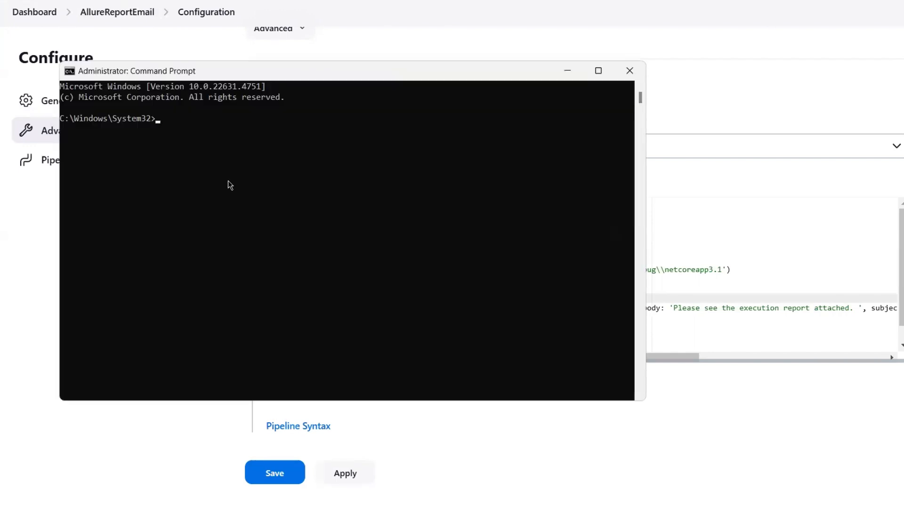
Step: Run allure in the Administrator Command Prompt and highlight the unrecognized allure name in the error
text(allu)
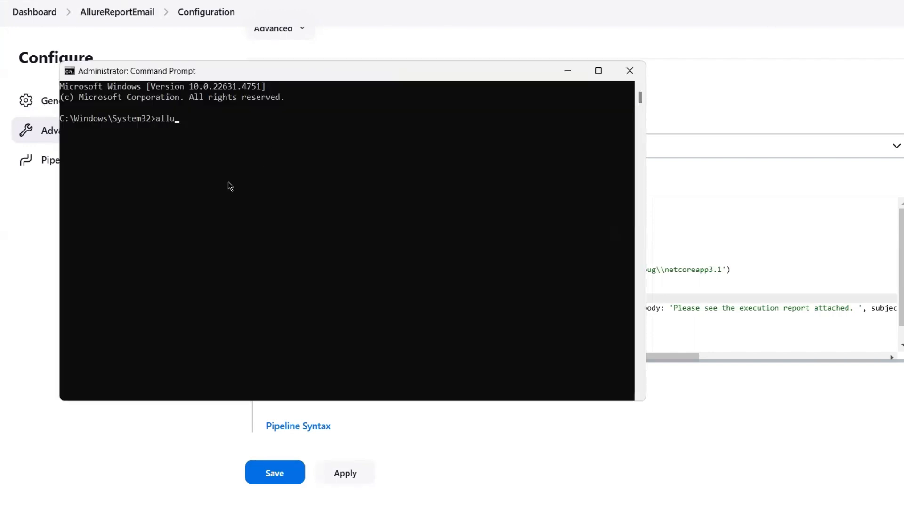
key(Enter)
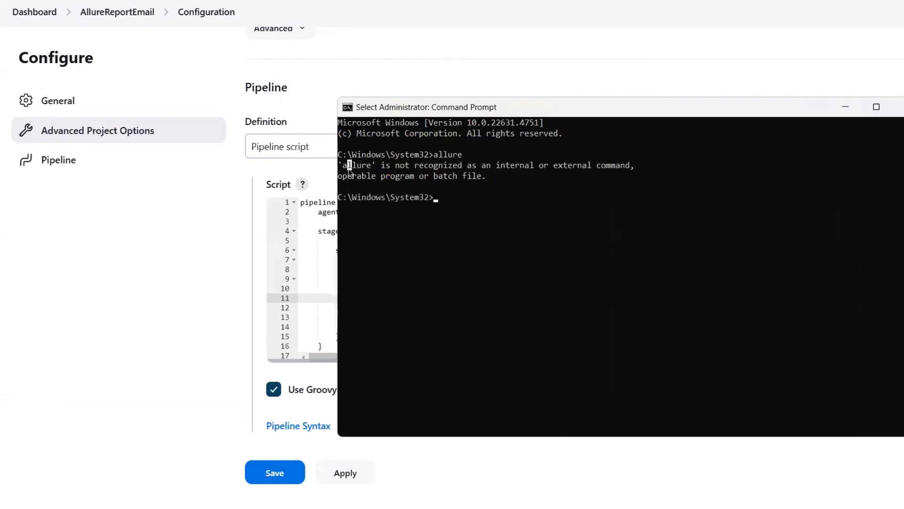
double_click(355, 165)
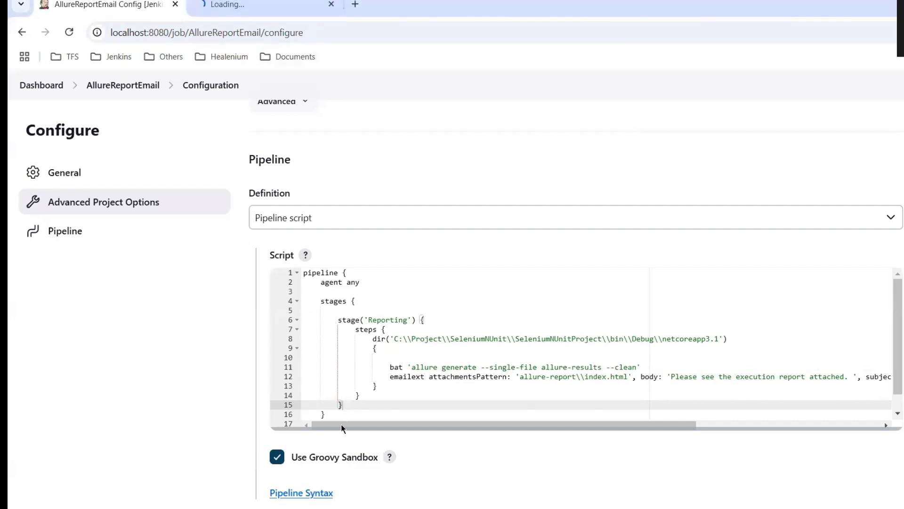
Step: In Pipeline Syntax choose 'allure: Allure Report' and set the results path to the netcoreapp3.1 allure-results folder
click(300, 492)
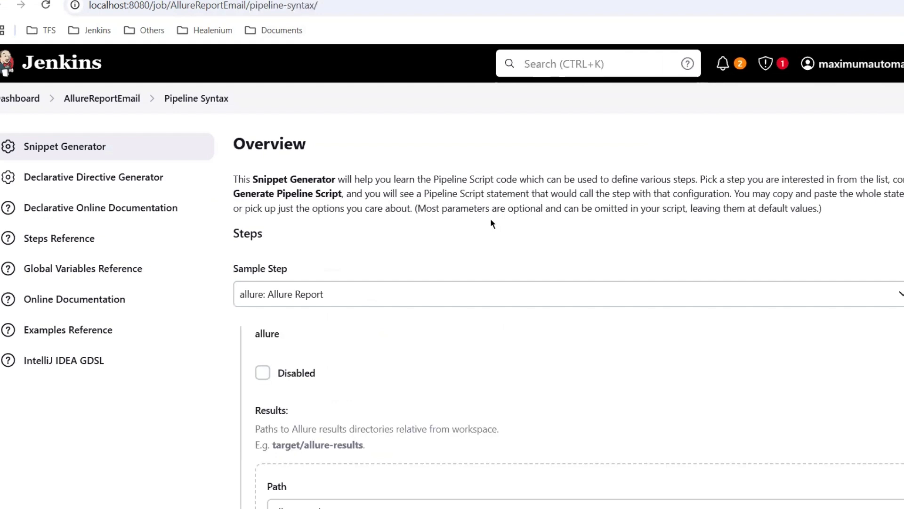
click(565, 298)
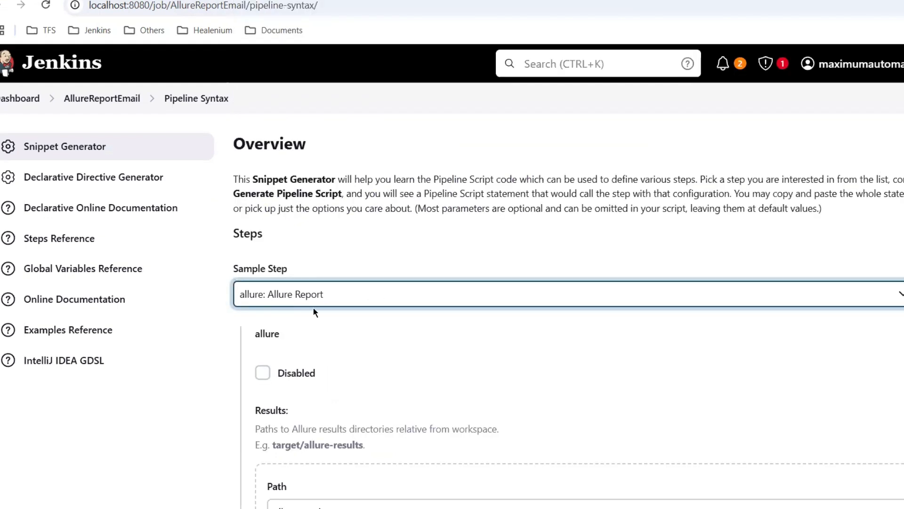
scroll(down, 3)
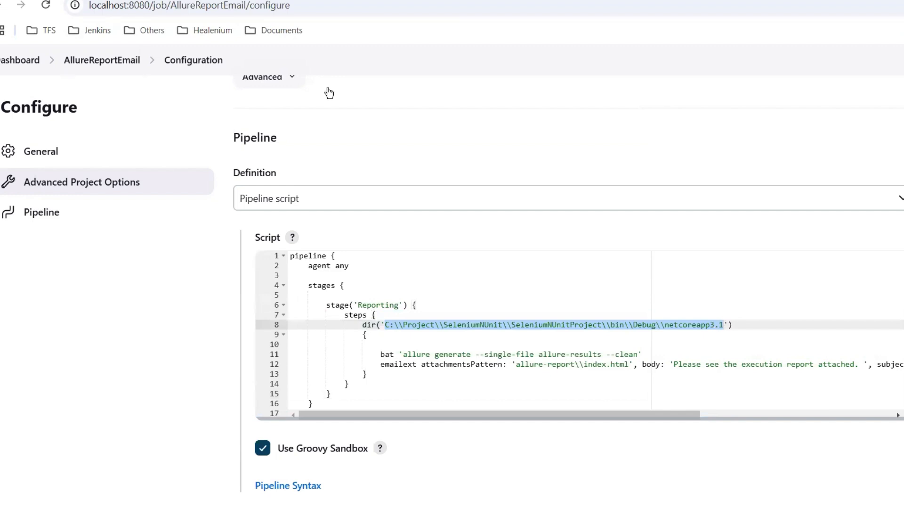
click(289, 485)
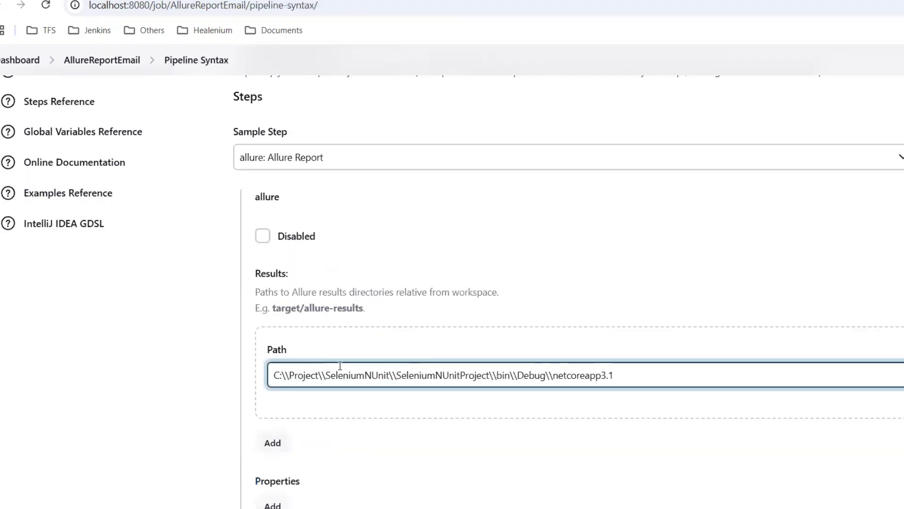
text(allure-results)
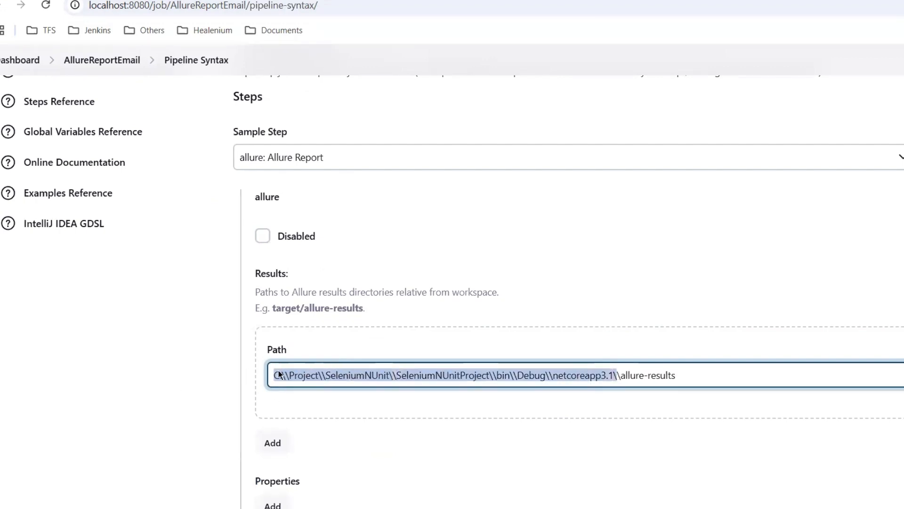
click(320, 380)
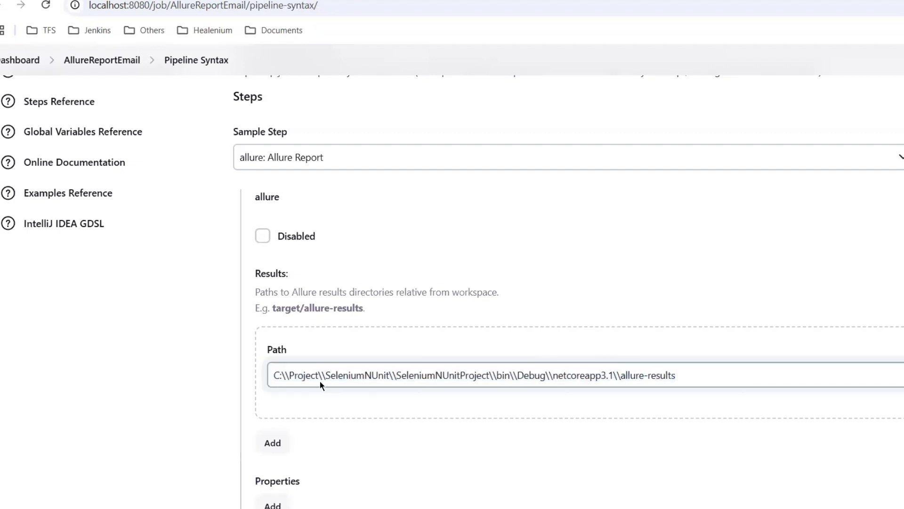
double_click(648, 375)
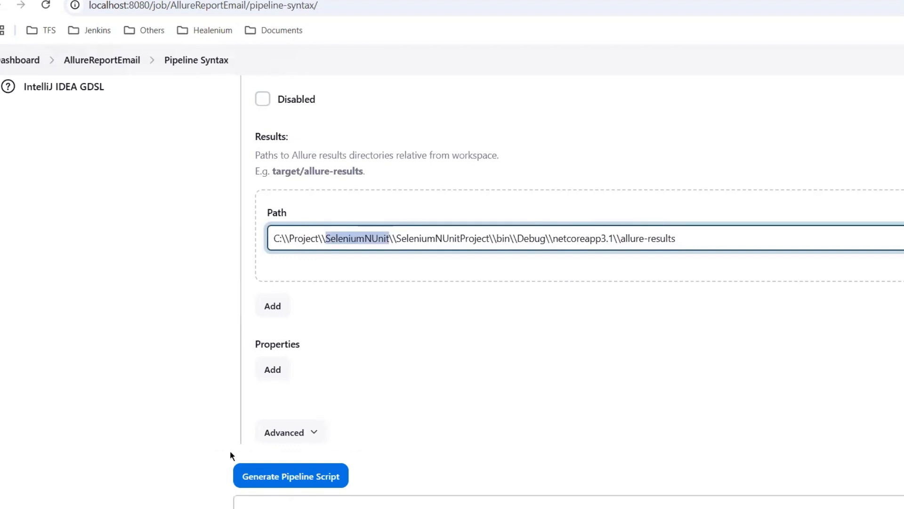
Step: Expand Advanced, generate the allure step pipeline script and copy the snippet
click(290, 432)
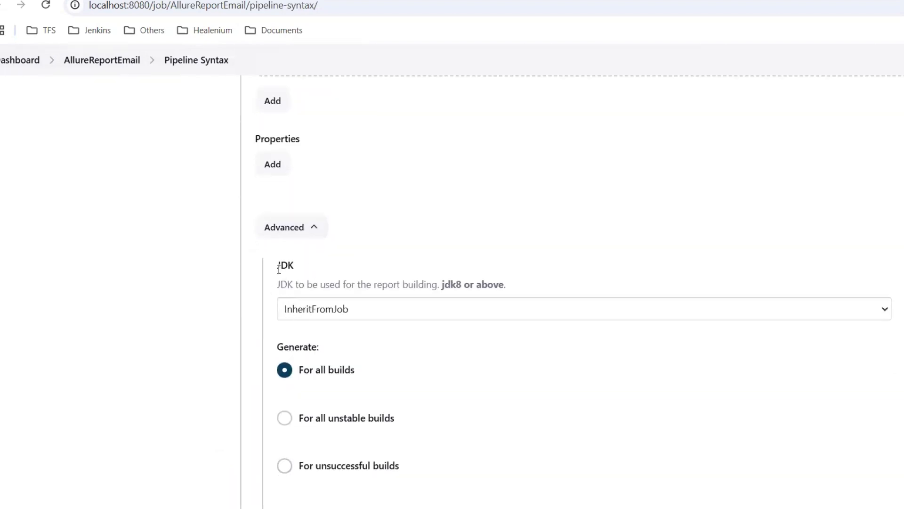
scroll(down, 3)
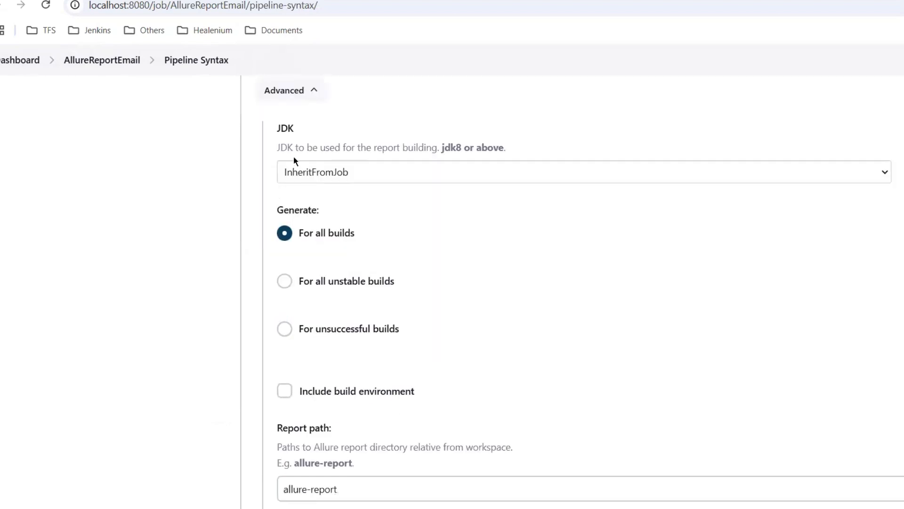
scroll(down, 3)
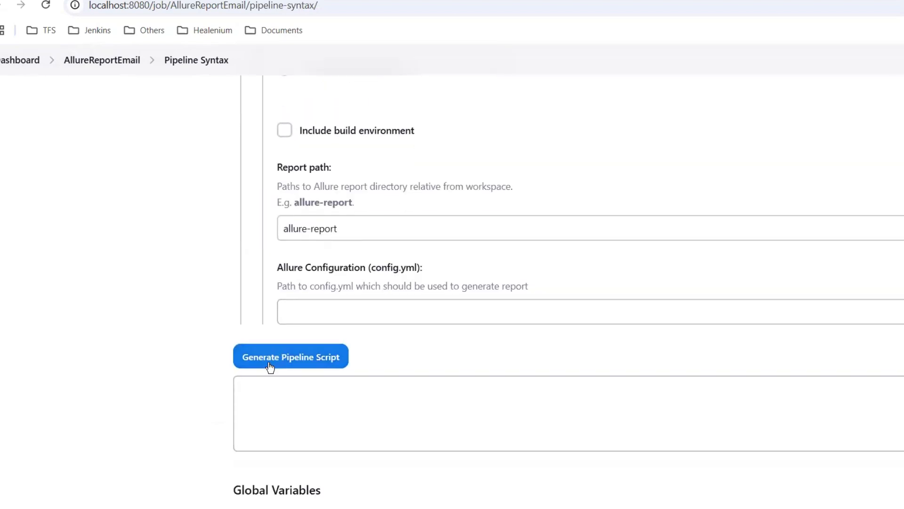
click(290, 356)
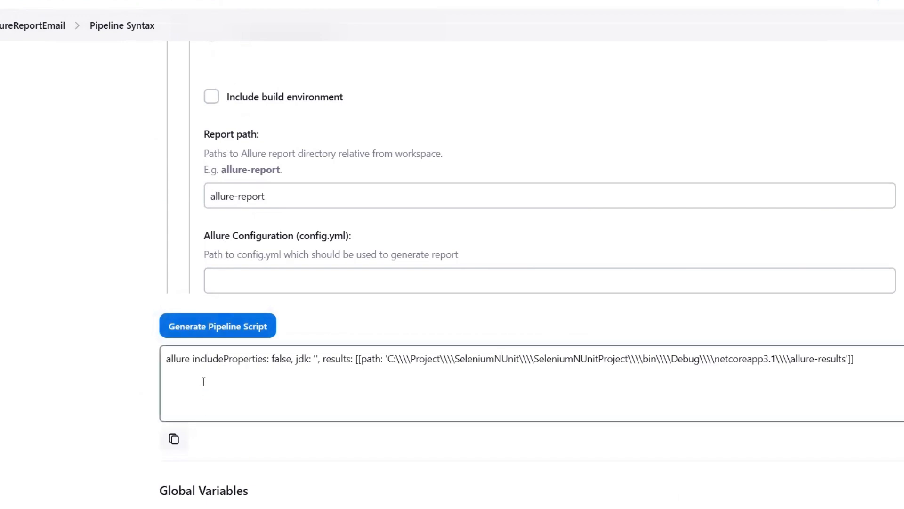
click(827, 360)
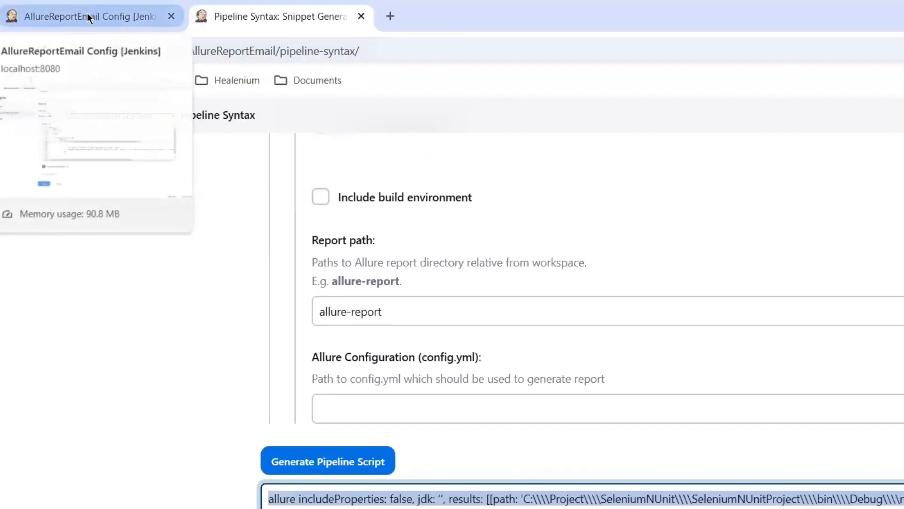
Step: Paste the allure step into the pipeline script, comment out the bat allure generate line with //, and save
click(90, 15)
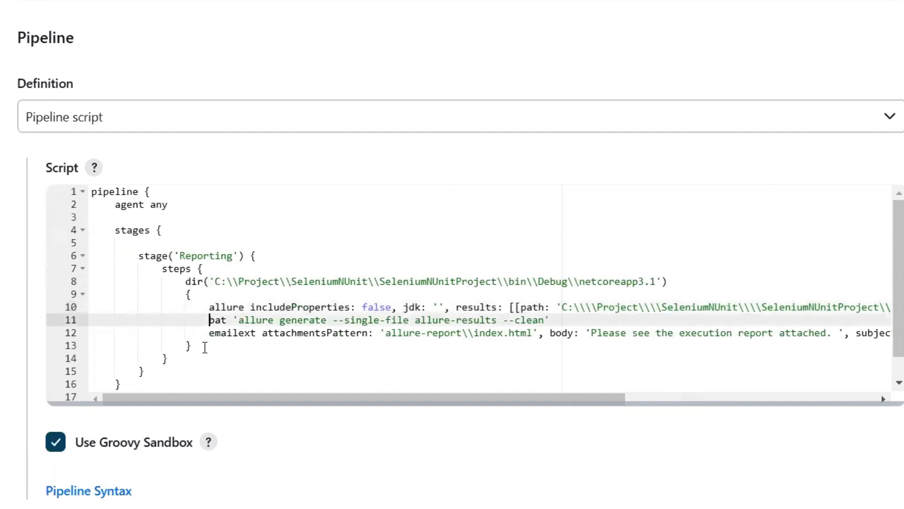
text(//)
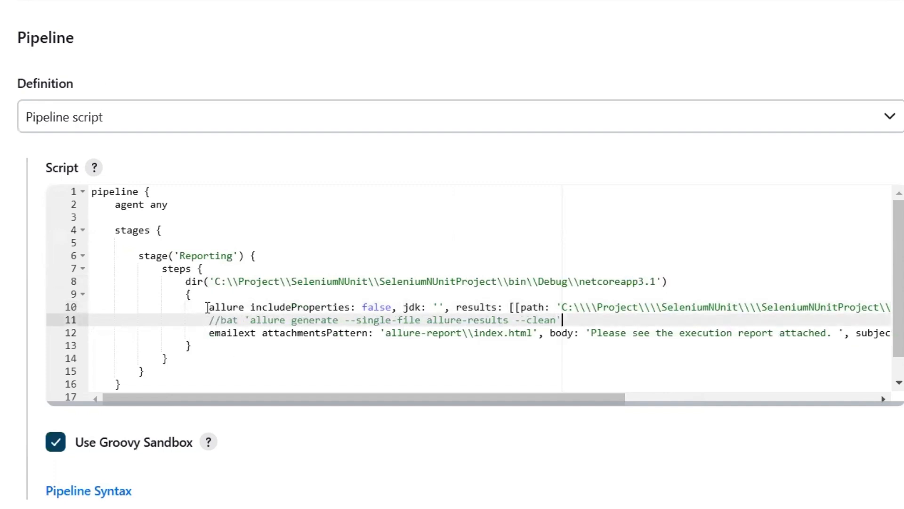
drag(209, 307, 709, 307)
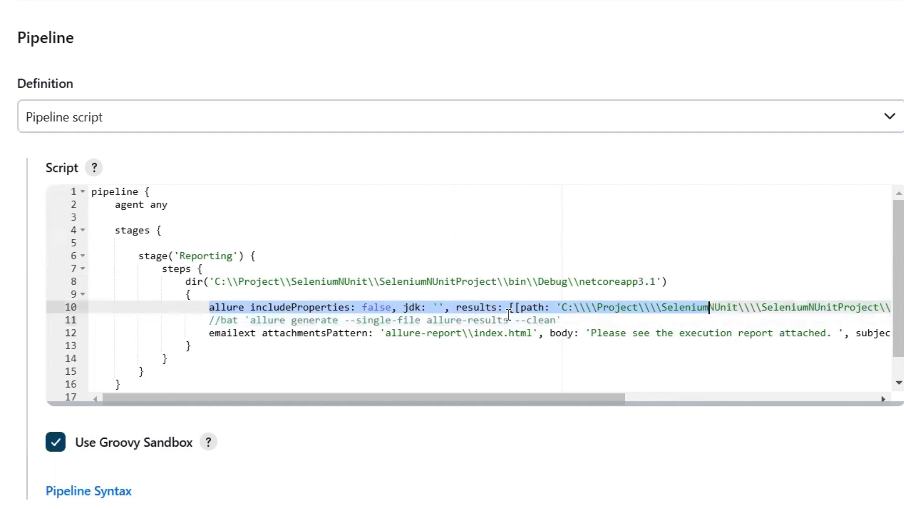
mouse_move(309, 320)
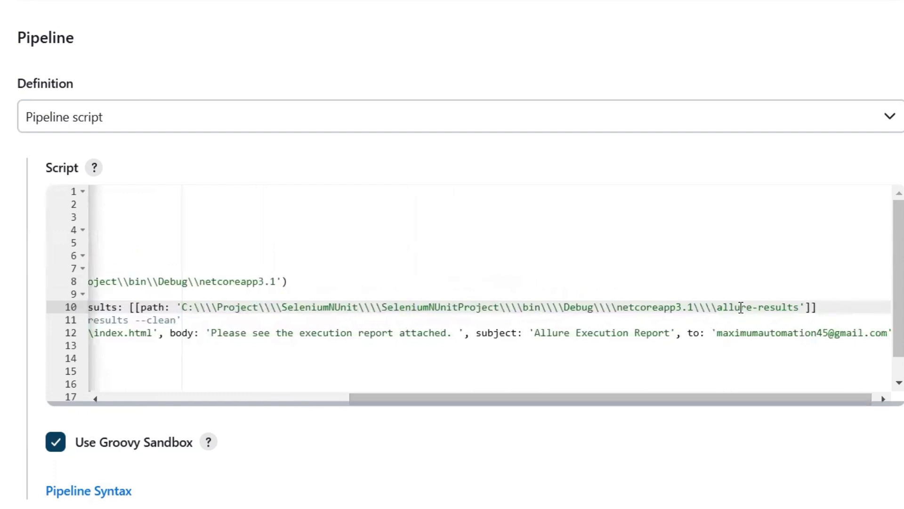
mouse_move(647, 310)
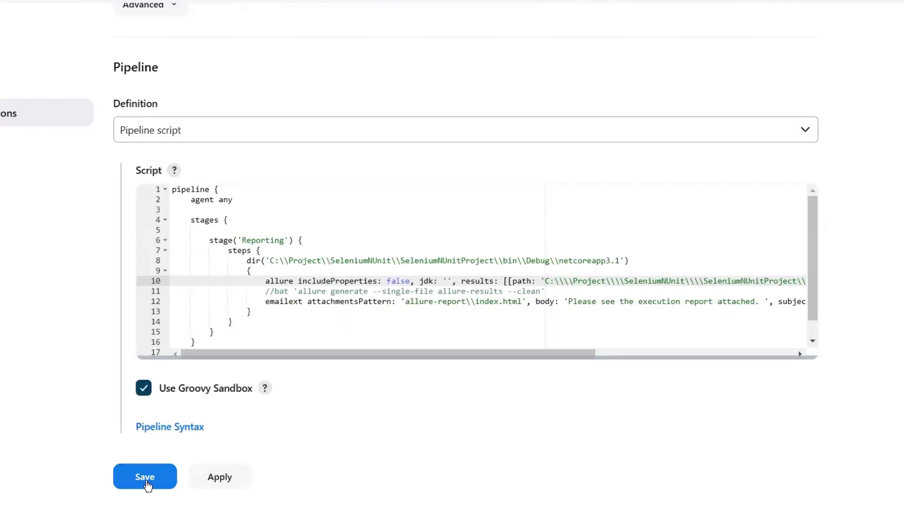
click(145, 477)
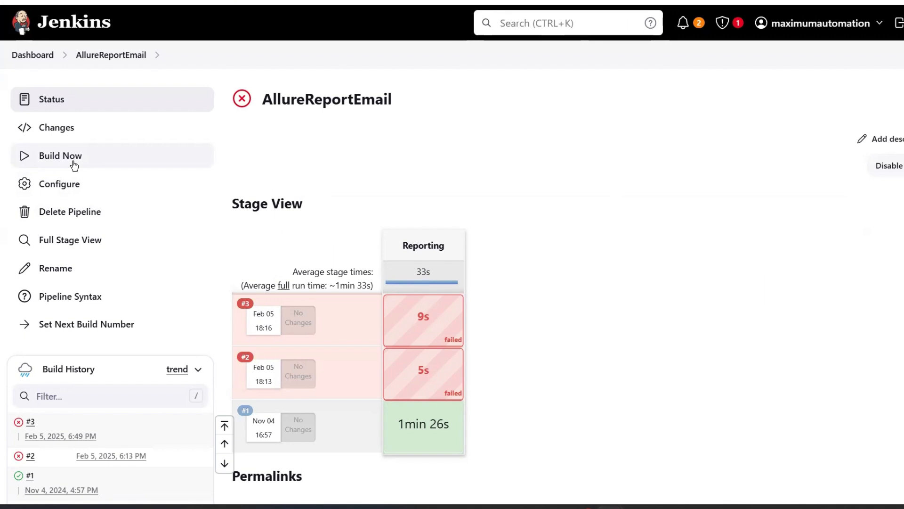
Step: Start a new AllureReportEmail build and follow running build #4 to its console output
click(60, 157)
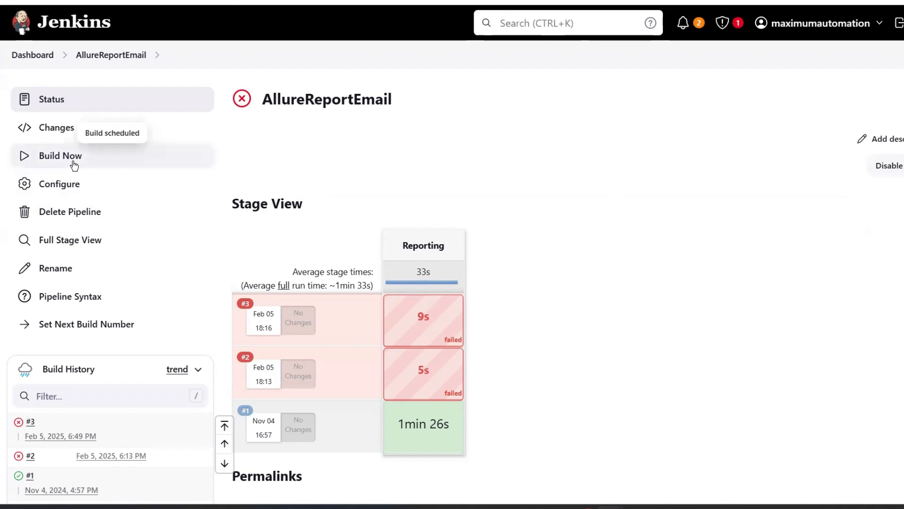
click(60, 156)
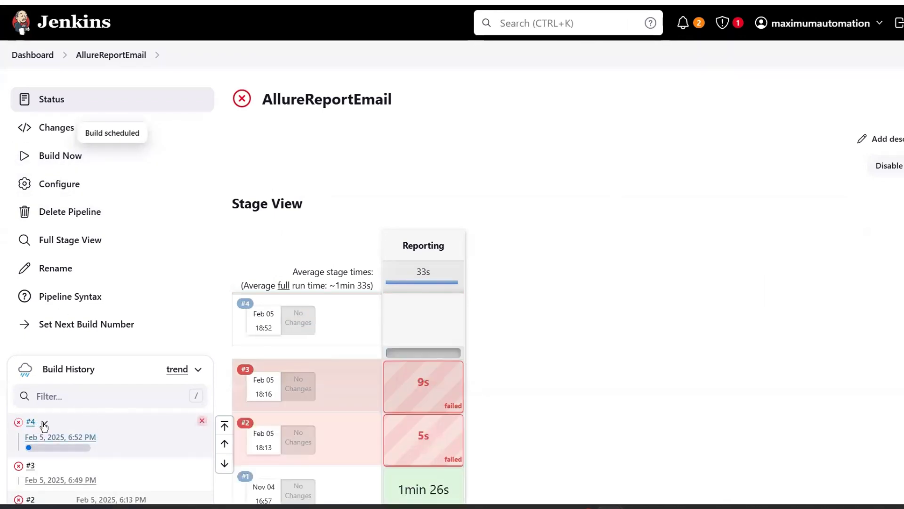
mouse_move(403, 235)
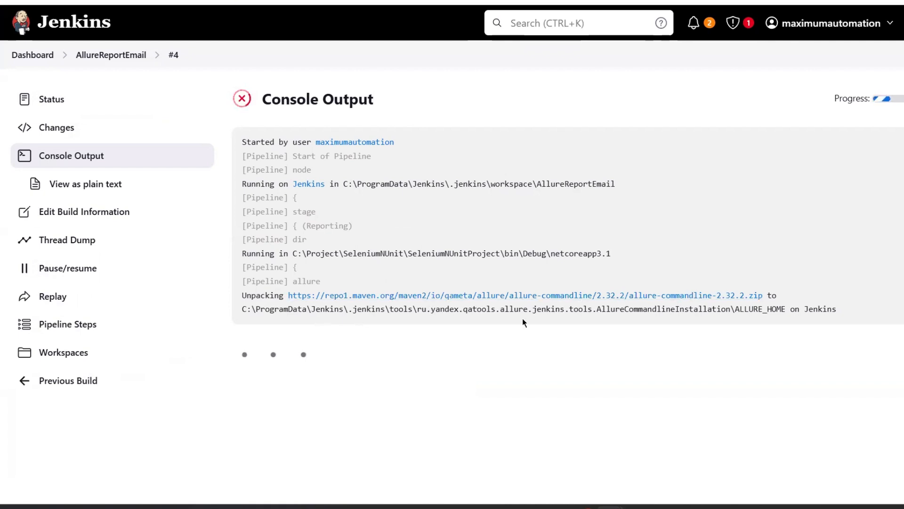
Step: Highlight the ALLURE_HOME install path and the 'Sending email to' line in the console log
drag(325, 308, 467, 309)
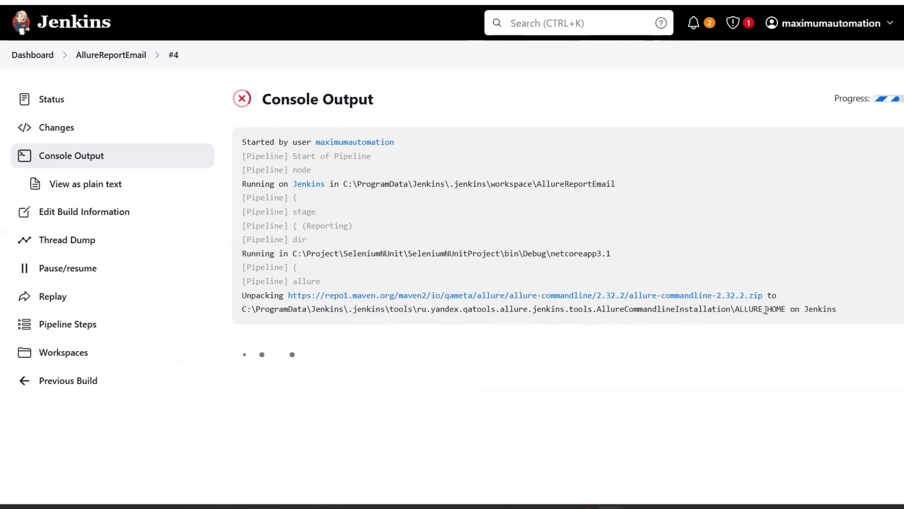
double_click(822, 308)
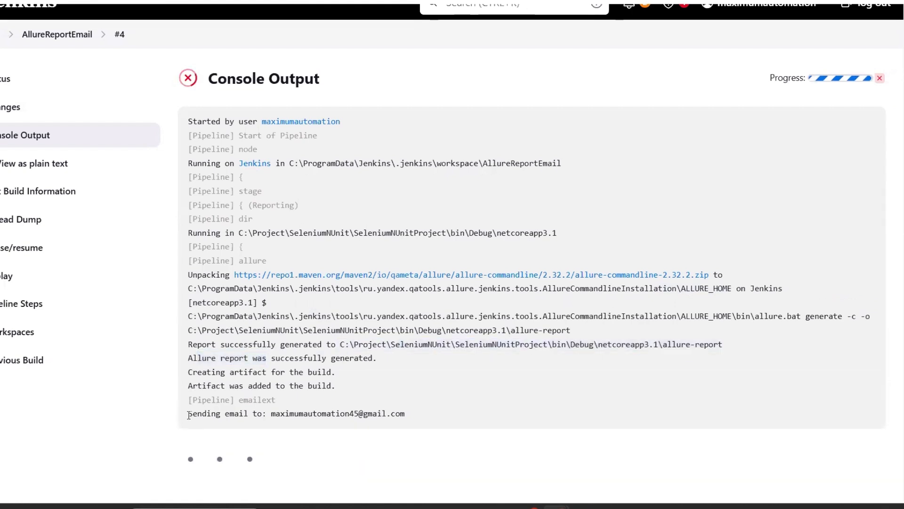
triple_click(295, 413)
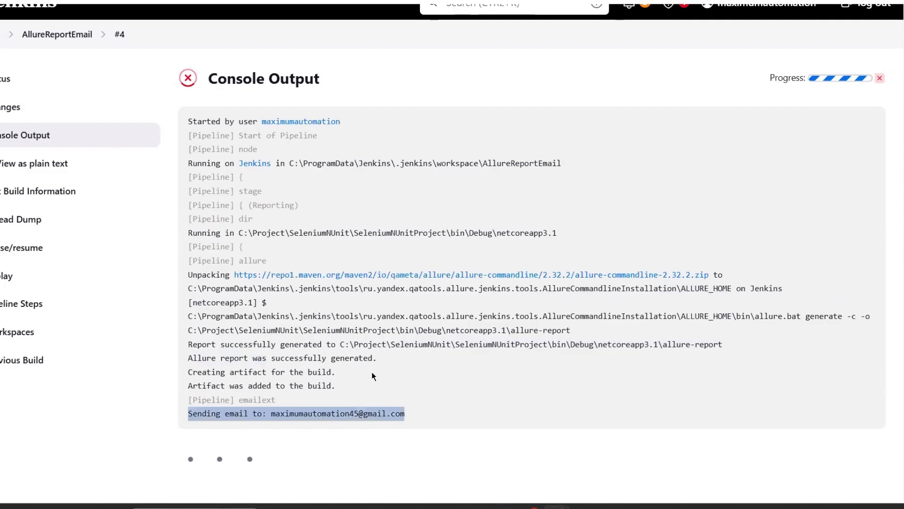